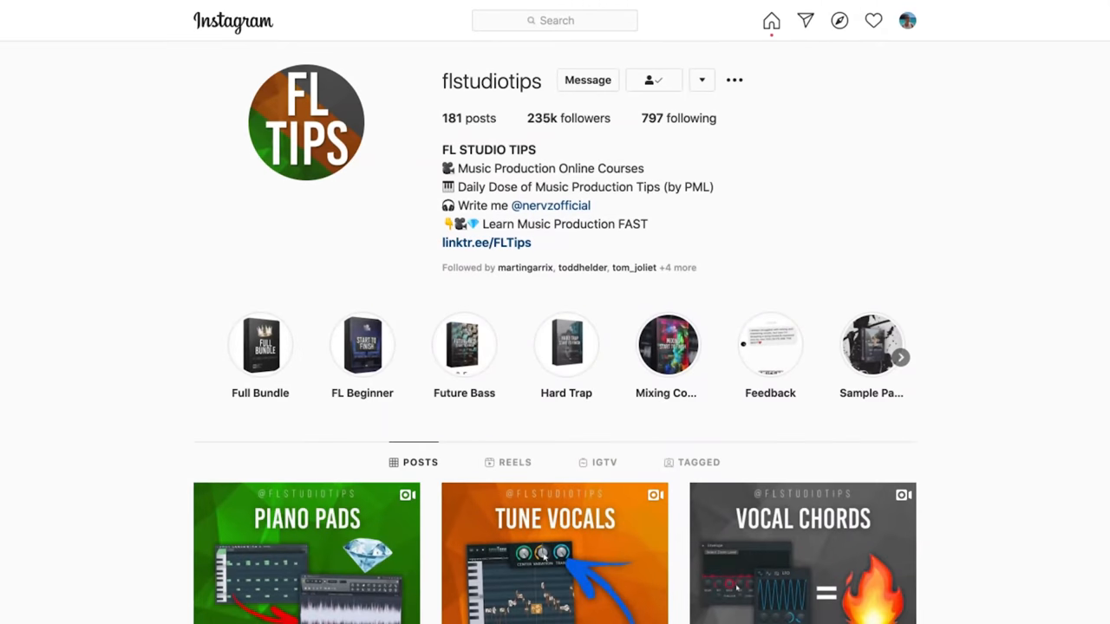
Step: Enable Typing keyboard to piano and pick the Minor Natural (Aeolian) layout
scroll(down, 3)
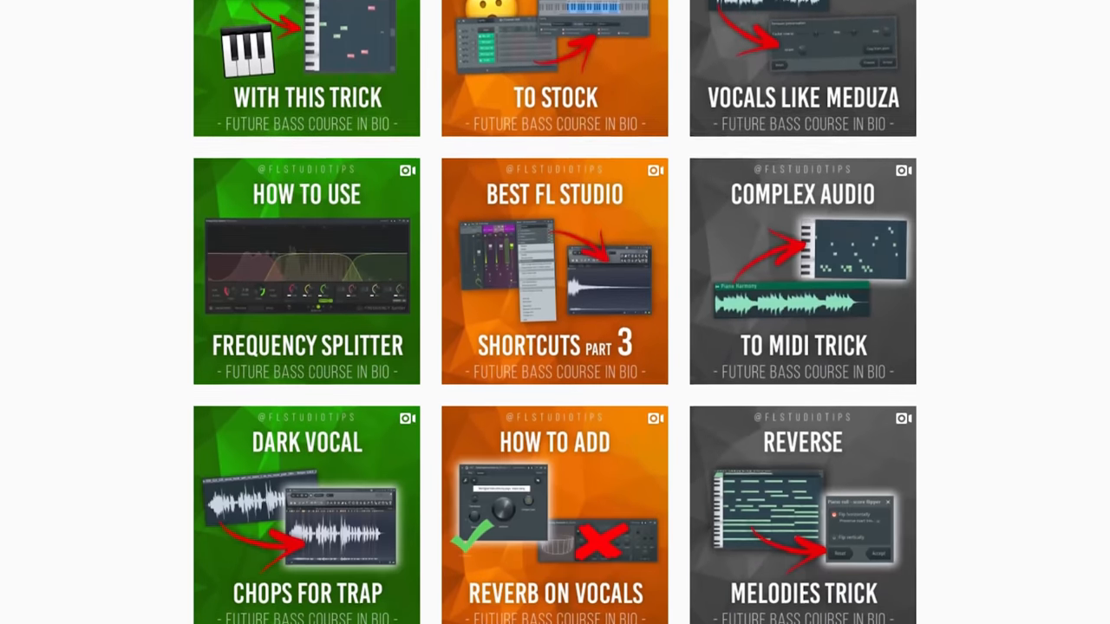
scroll(down, 3)
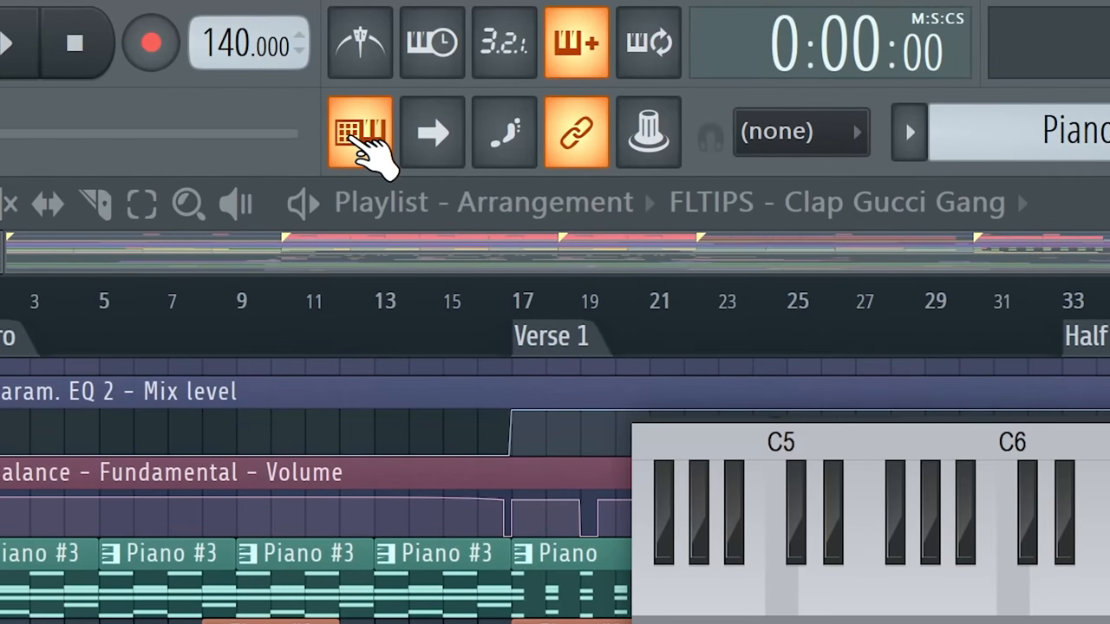
click(359, 132)
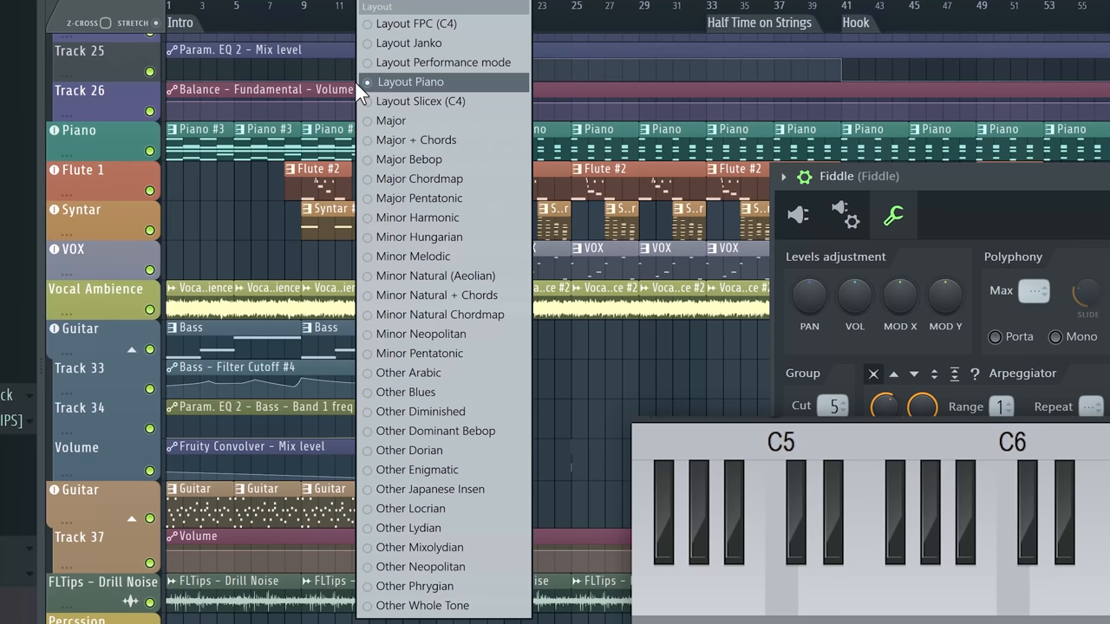
mouse_move(442, 235)
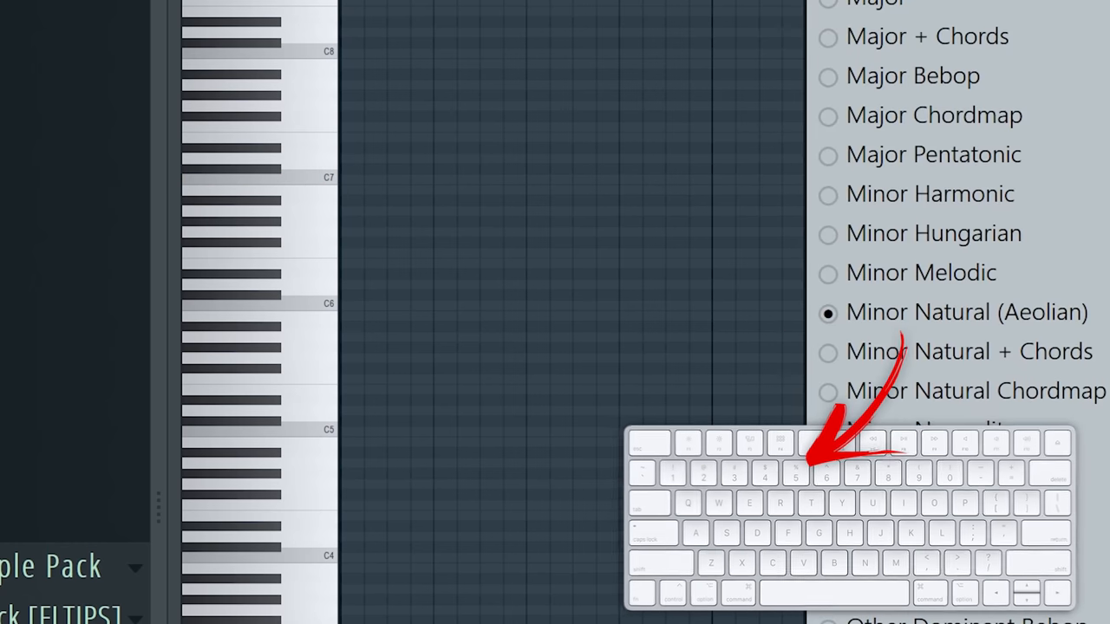
scroll(down, 3)
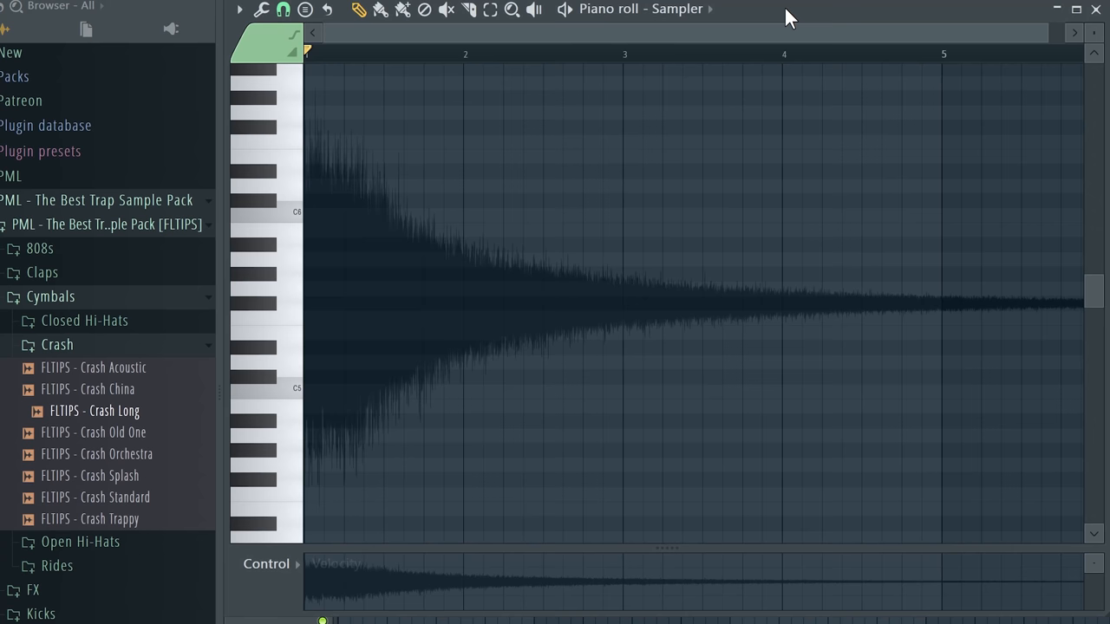
Step: Preview the long crash in the piano roll and drag a drum loop into it
scroll(down, 3)
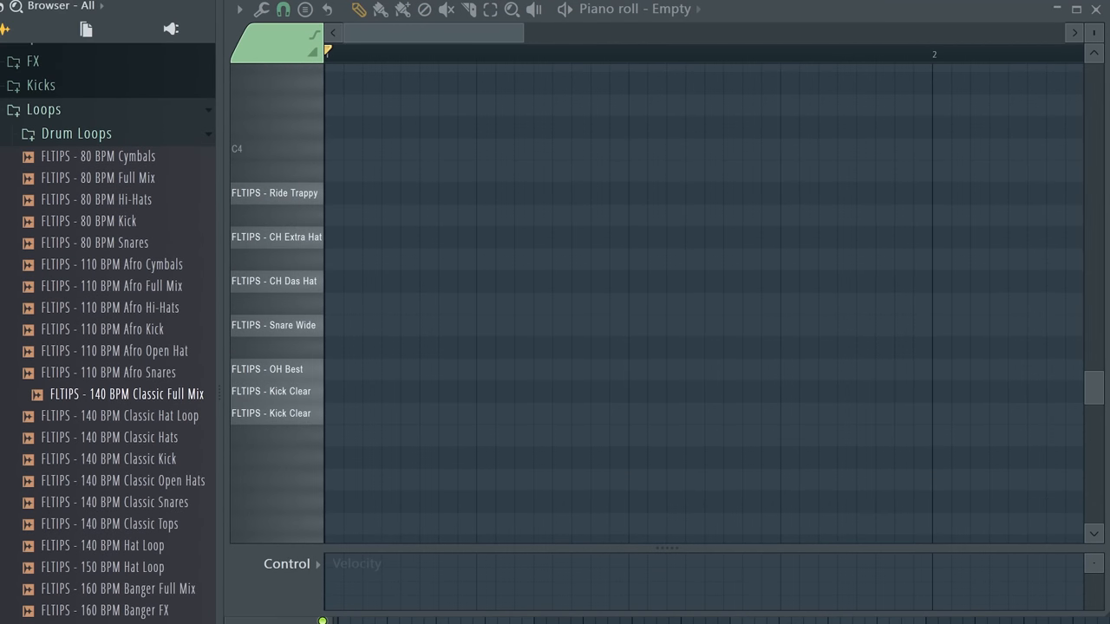
drag(125, 394, 434, 338)
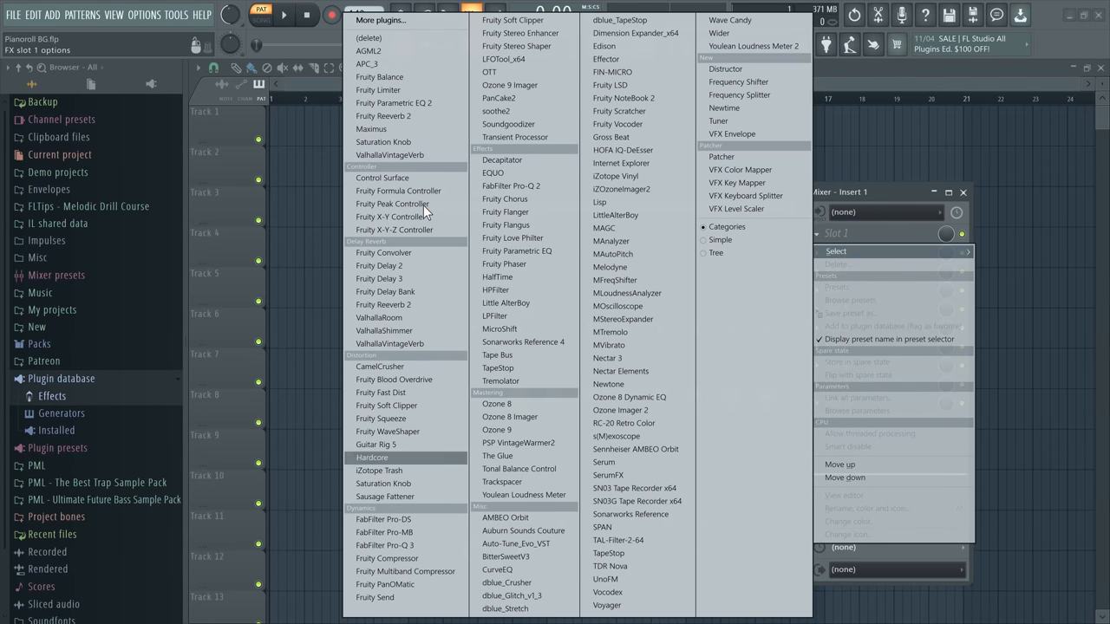
mouse_move(623, 149)
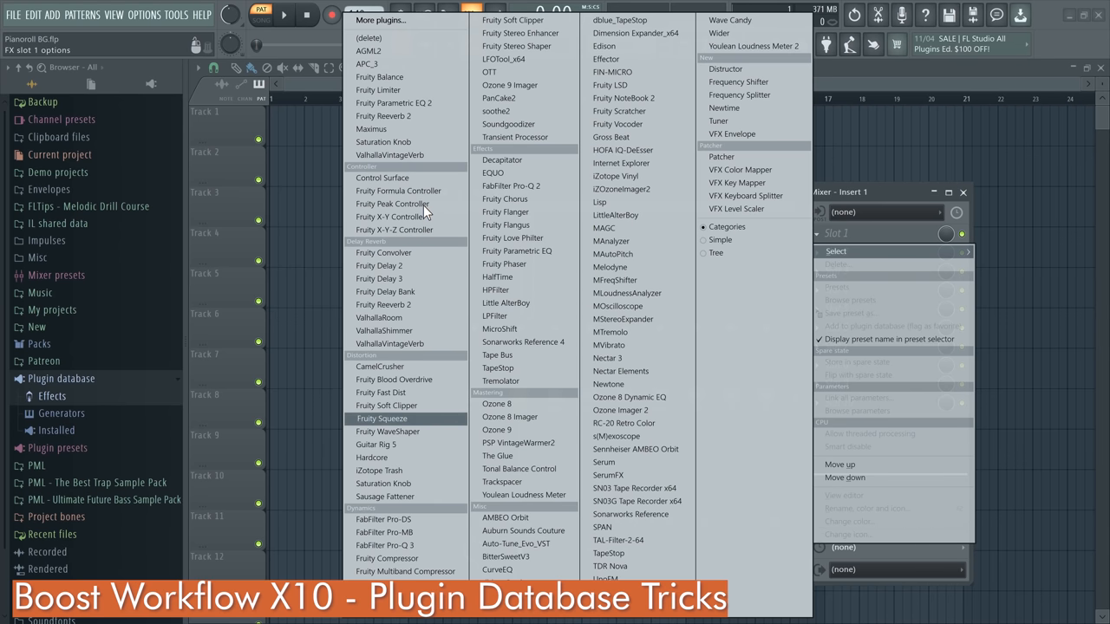
mouse_move(510, 186)
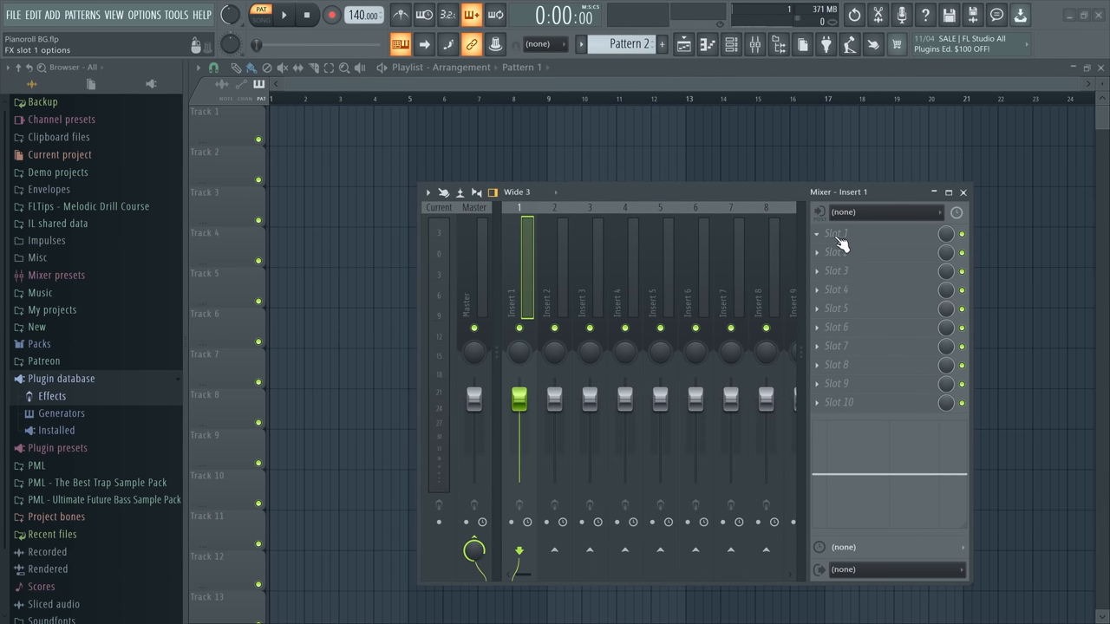
Step: Load Maximus into the first effect slot of Mixer Insert 1
click(870, 233)
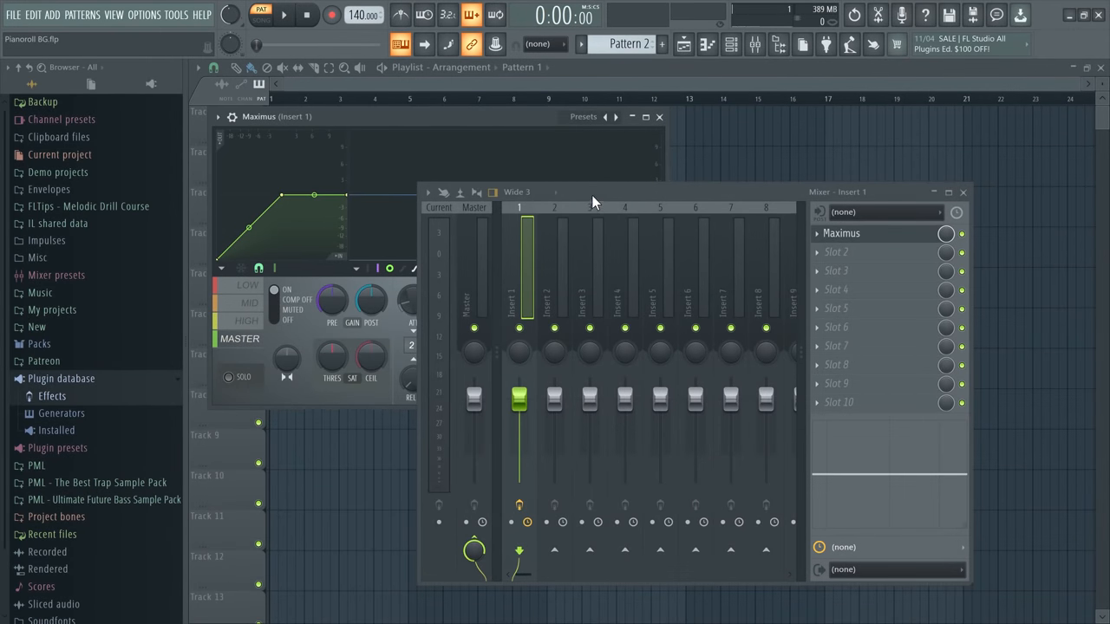
click(815, 223)
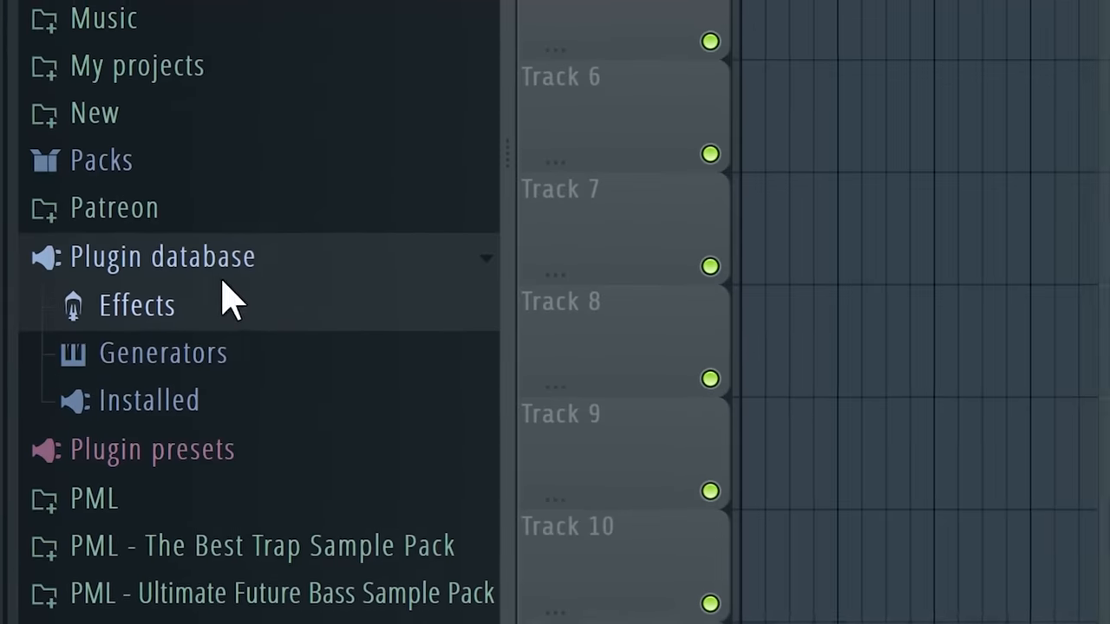
Step: Open the Effects plugin folder in Explorer, browse the .fst presets and load a Serum generator preset
right_click(135, 306)
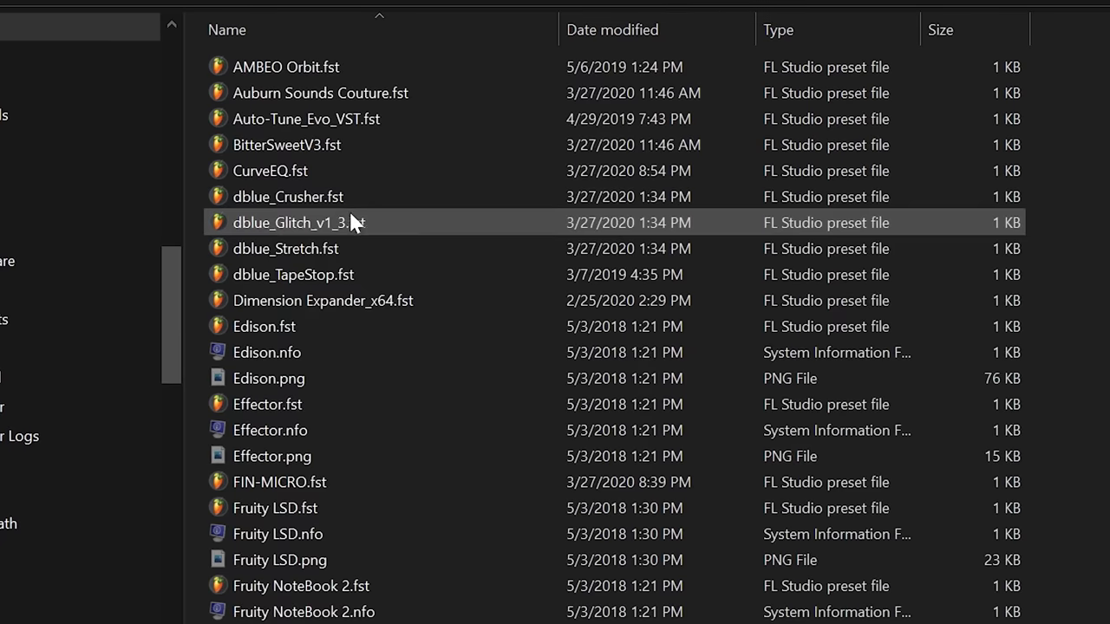
scroll(down, 3)
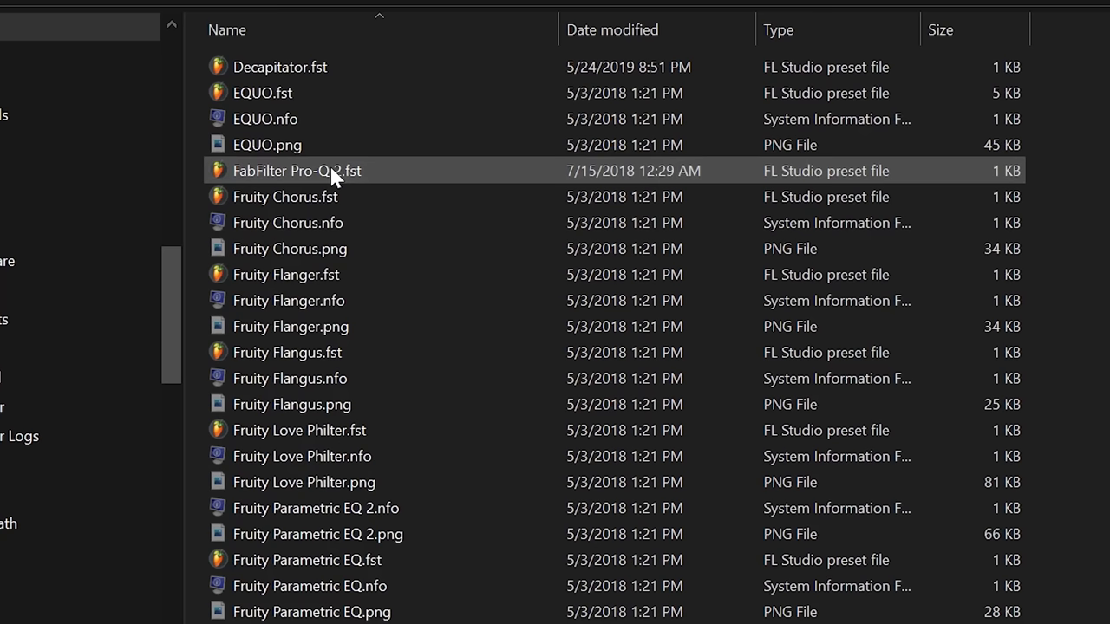
click(284, 198)
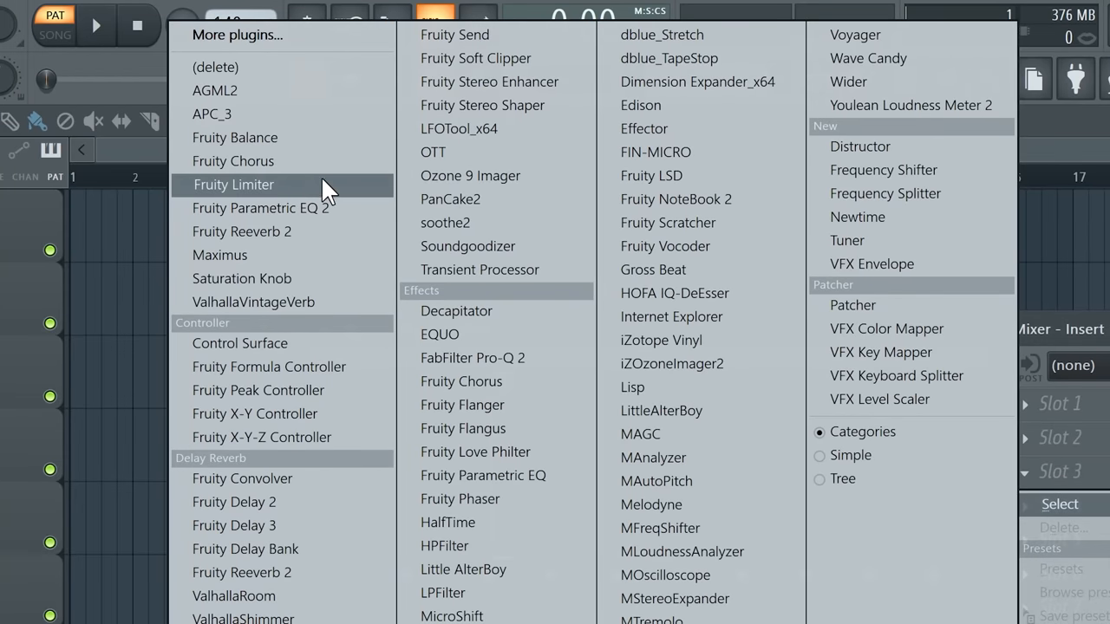
mouse_move(1039, 451)
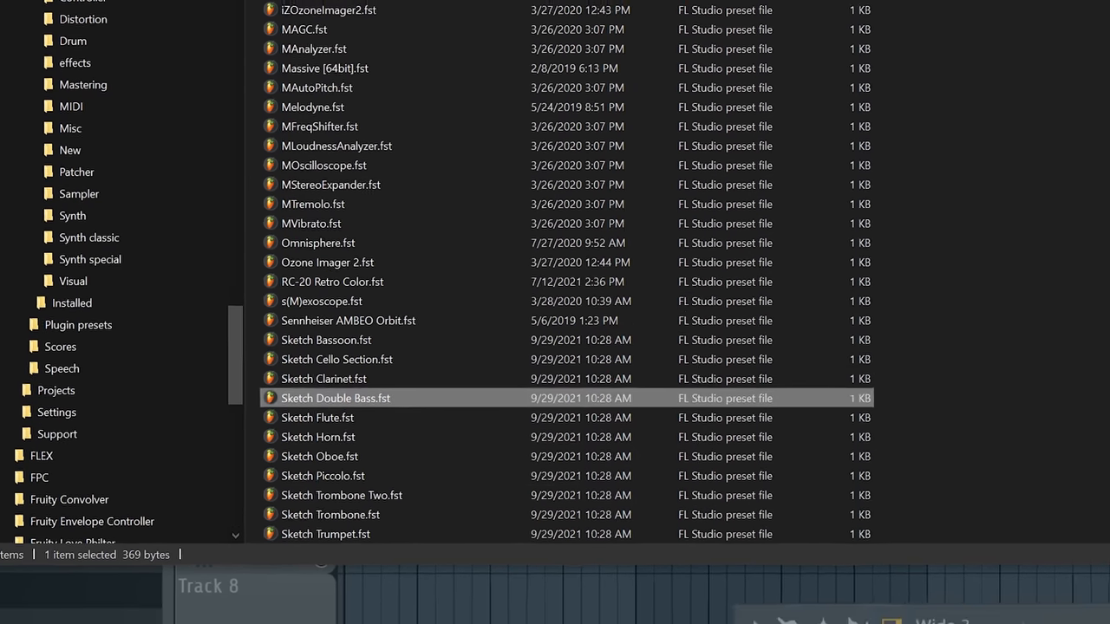
double_click(337, 397)
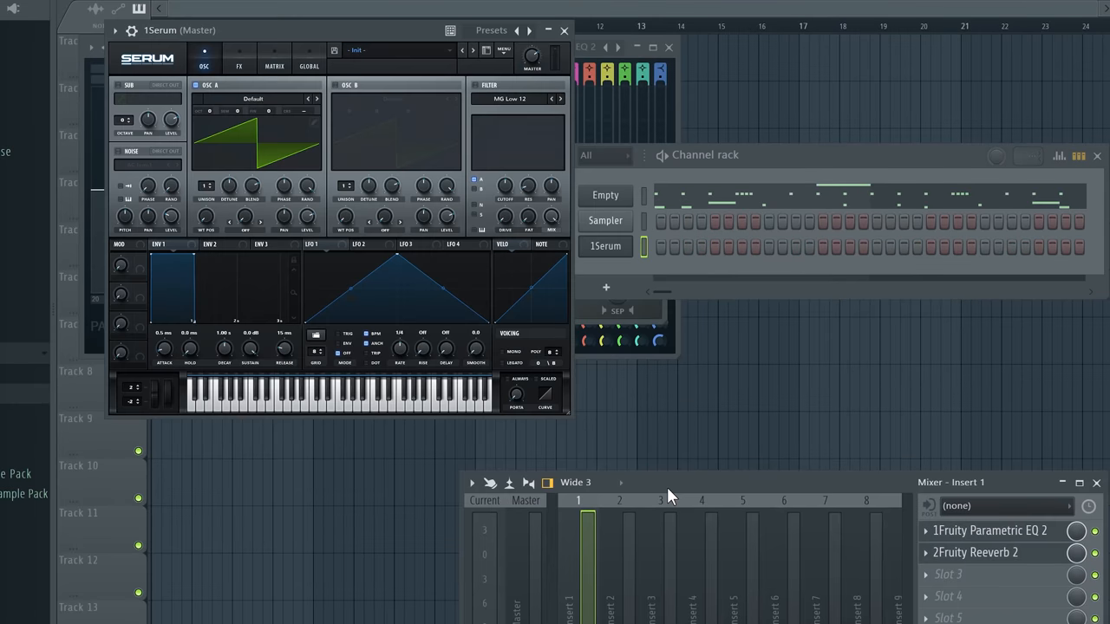
mouse_move(686, 494)
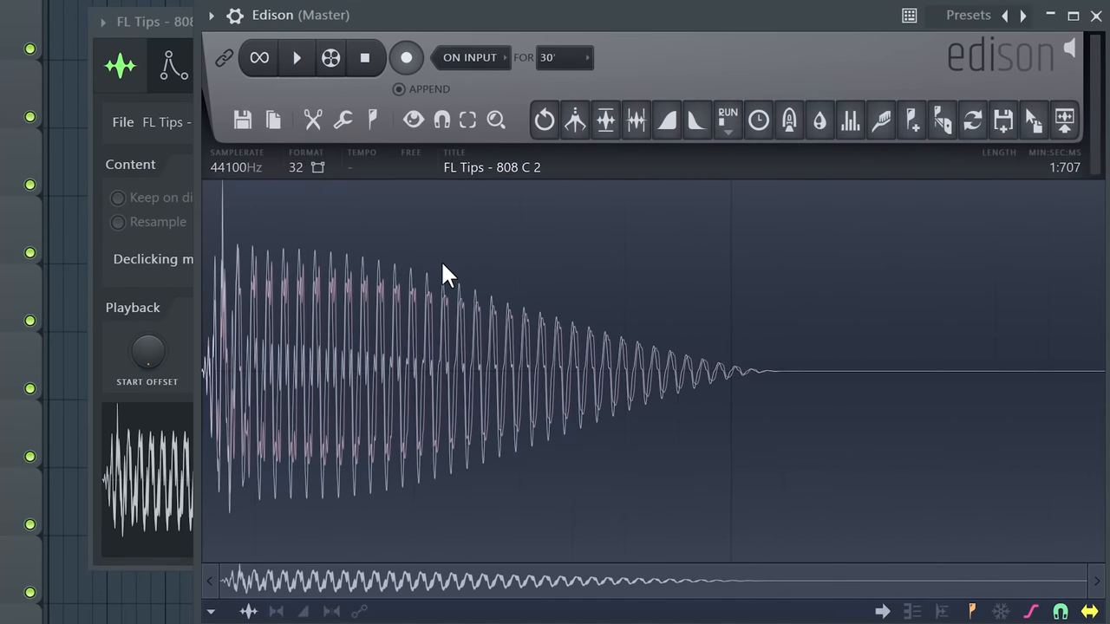
Step: Snap Edison selections to zero crossings and select one cycle of the 808 waveform
click(440, 120)
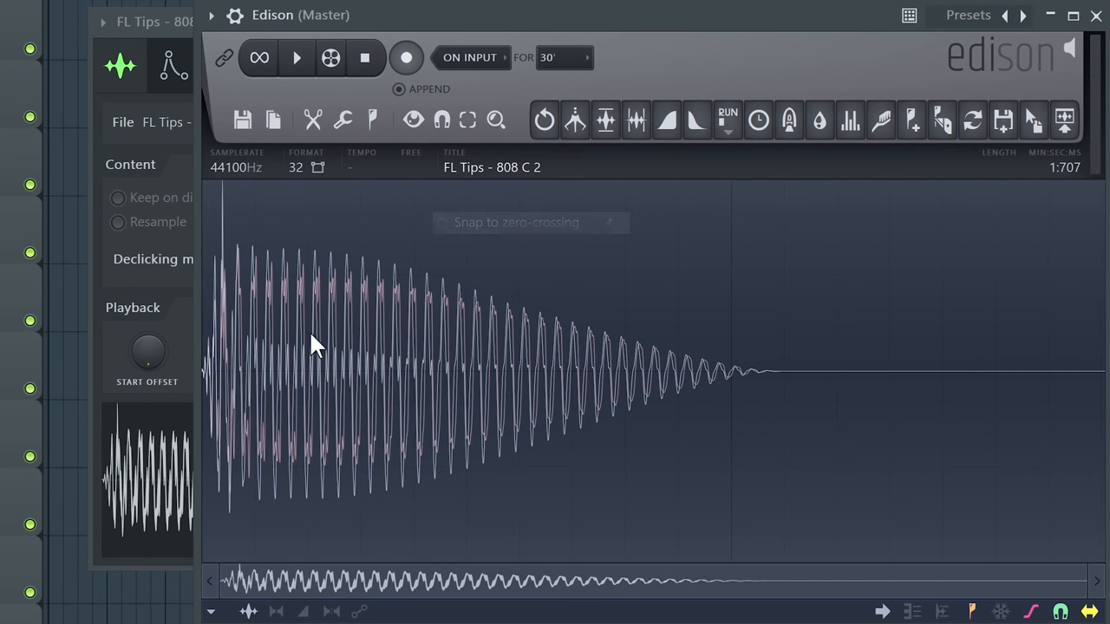
drag(442, 382, 633, 381)
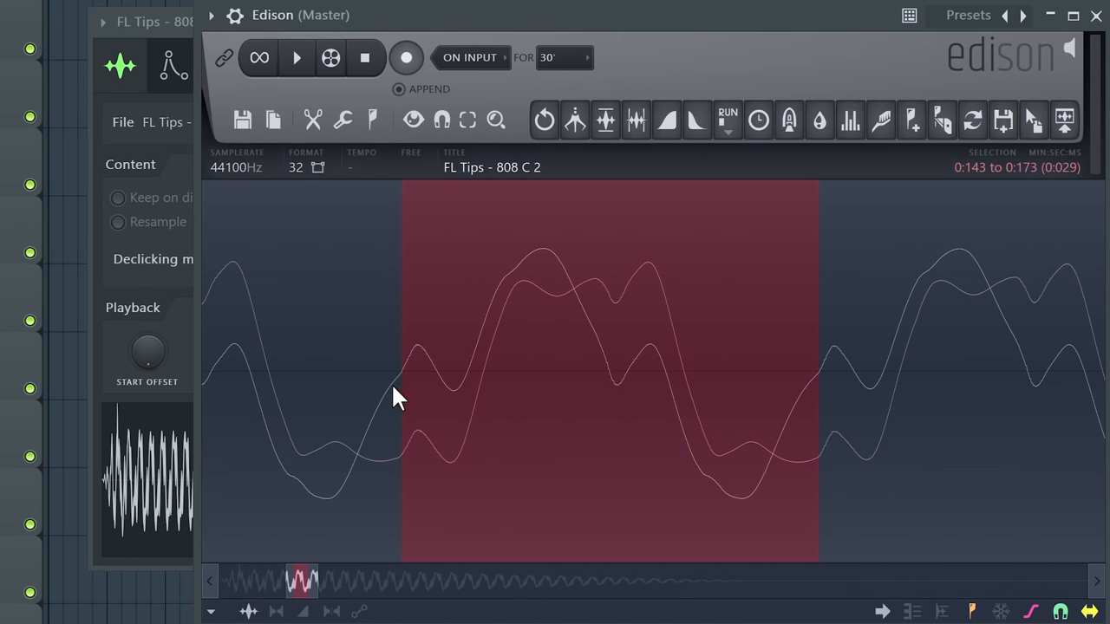
mouse_move(645, 364)
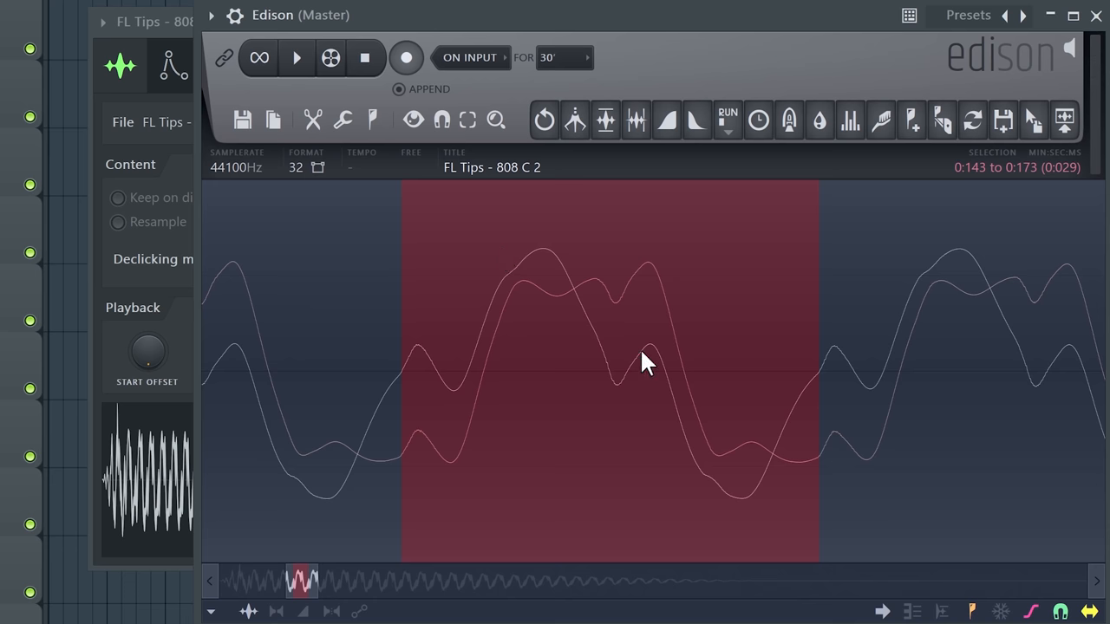
mouse_move(493, 246)
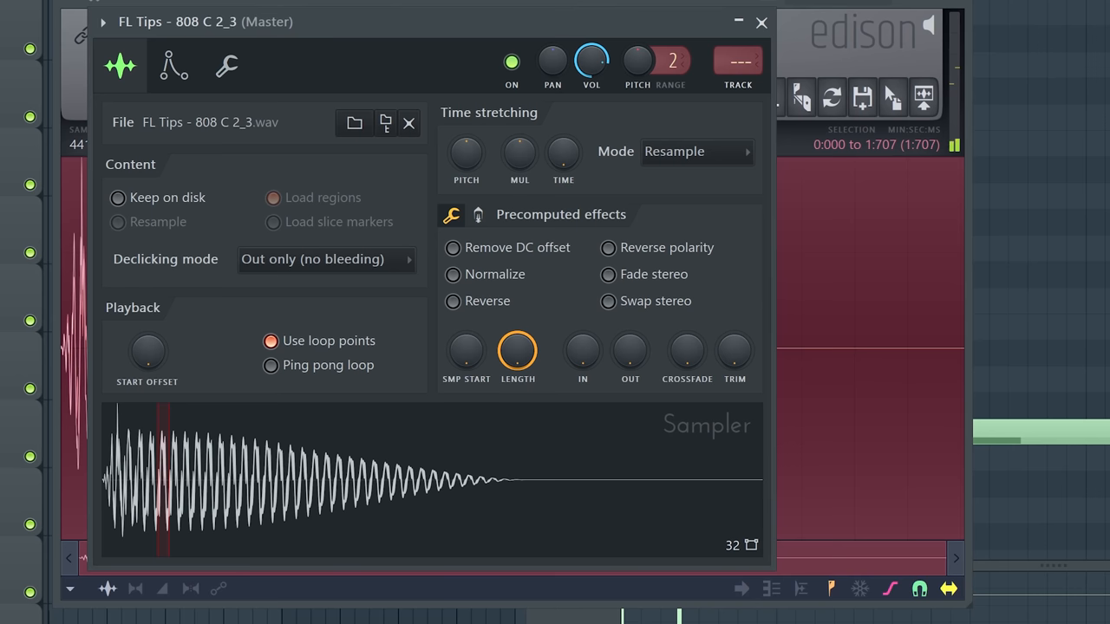
mouse_move(182, 73)
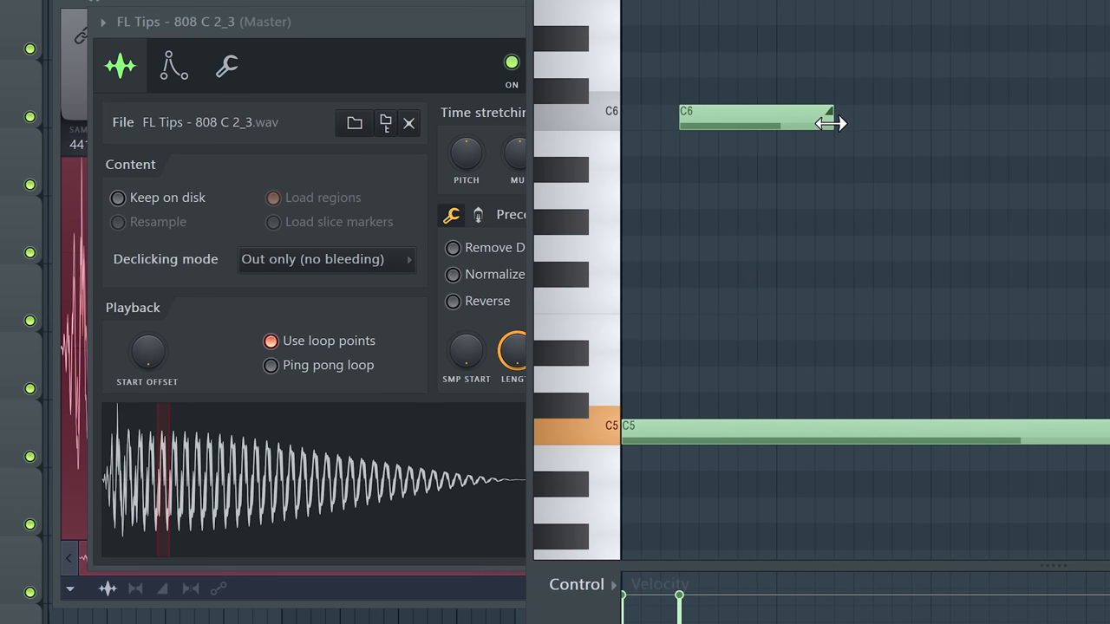
Step: Shorten some chord notes and nudge others slightly off the grid for a humanized feel
click(409, 121)
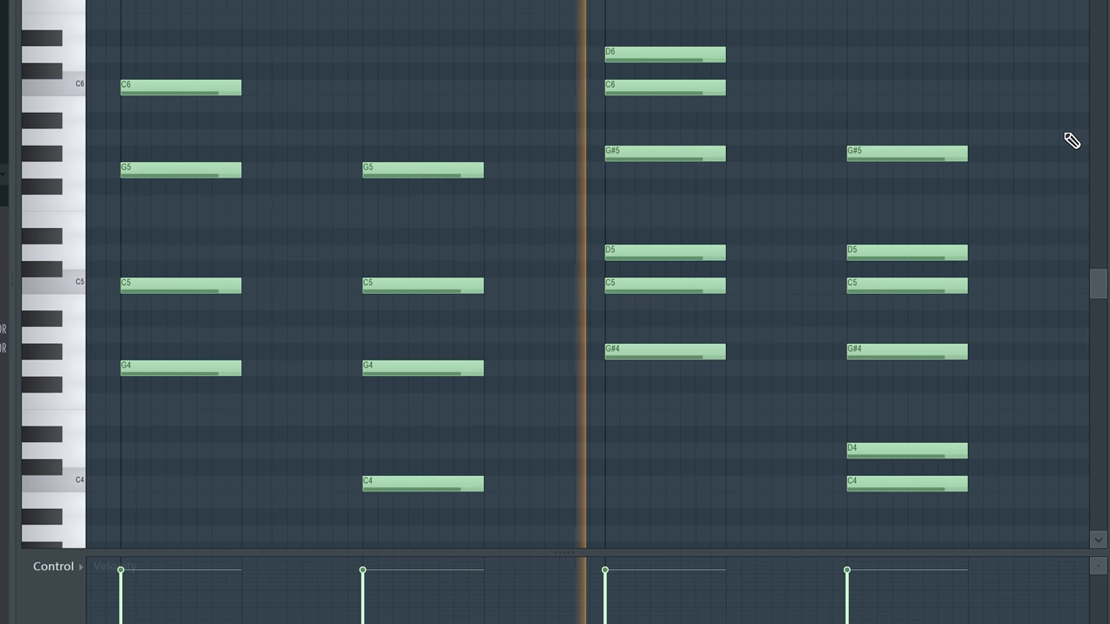
mouse_move(1044, 123)
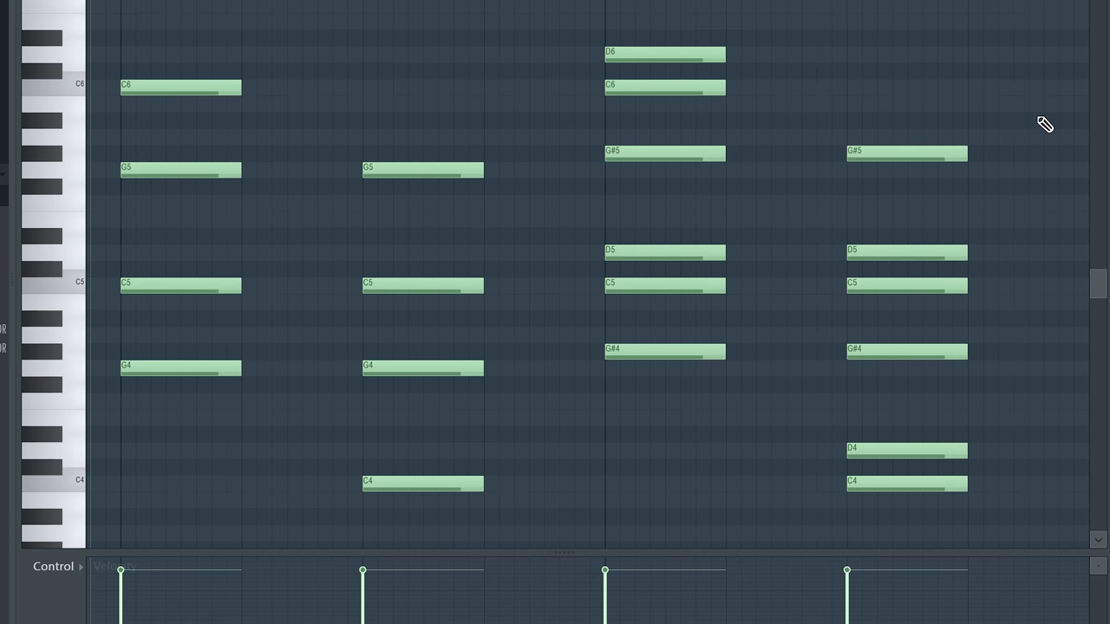
mouse_move(172, 114)
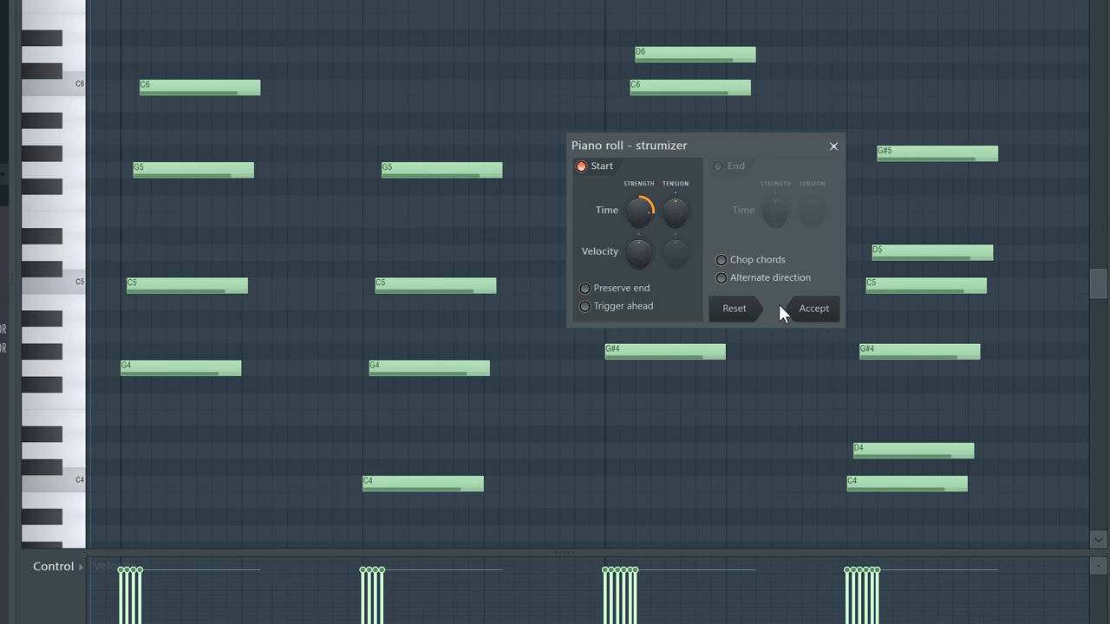
click(814, 308)
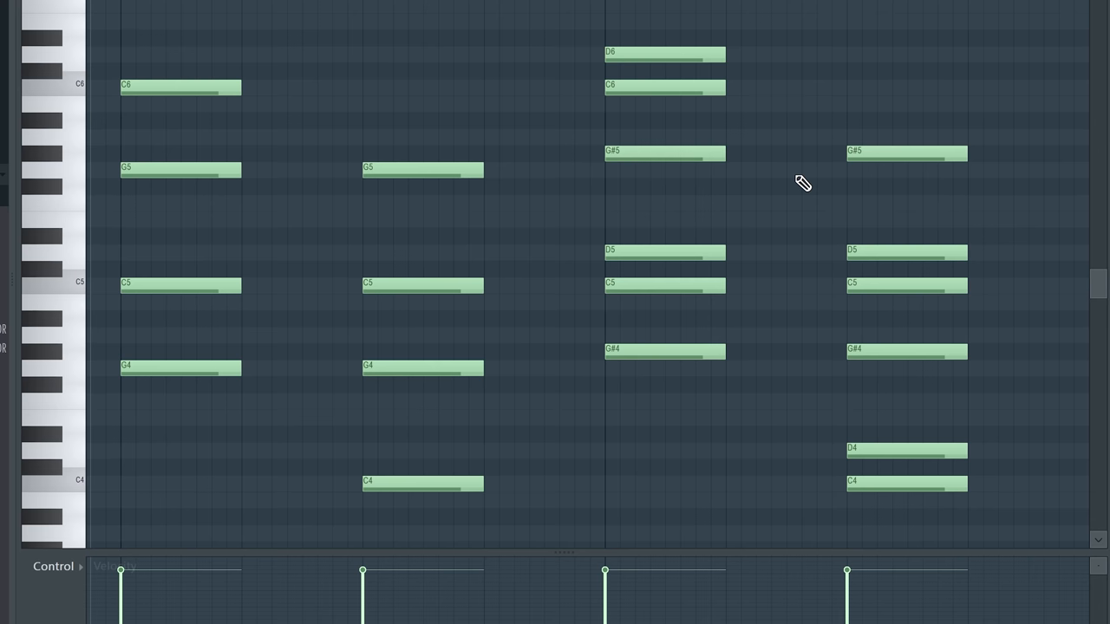
mouse_move(777, 49)
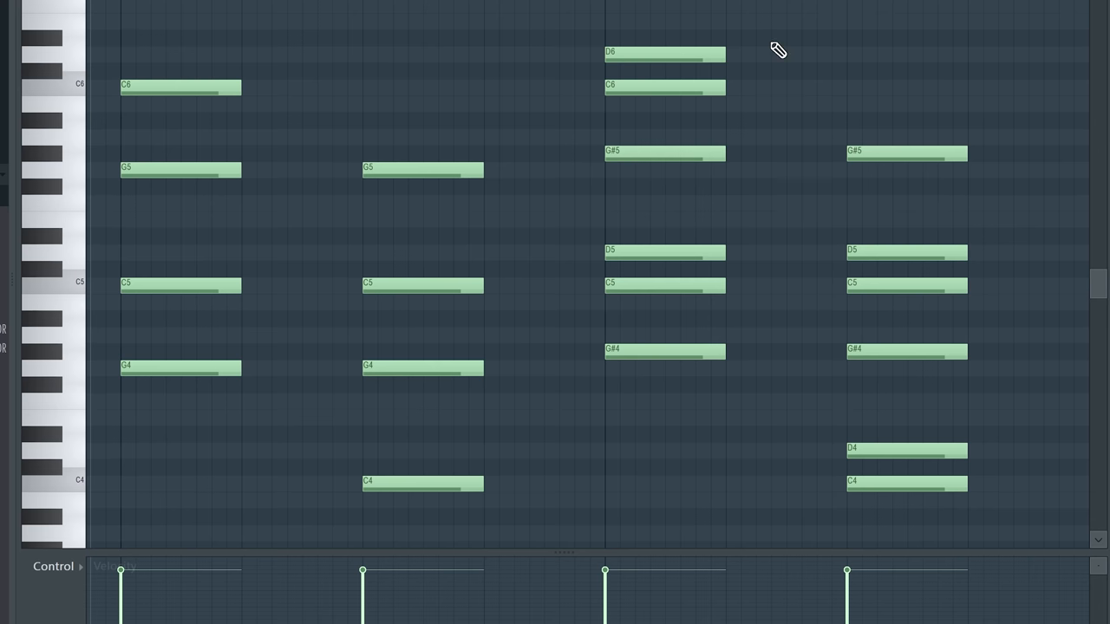
key(shift+r)
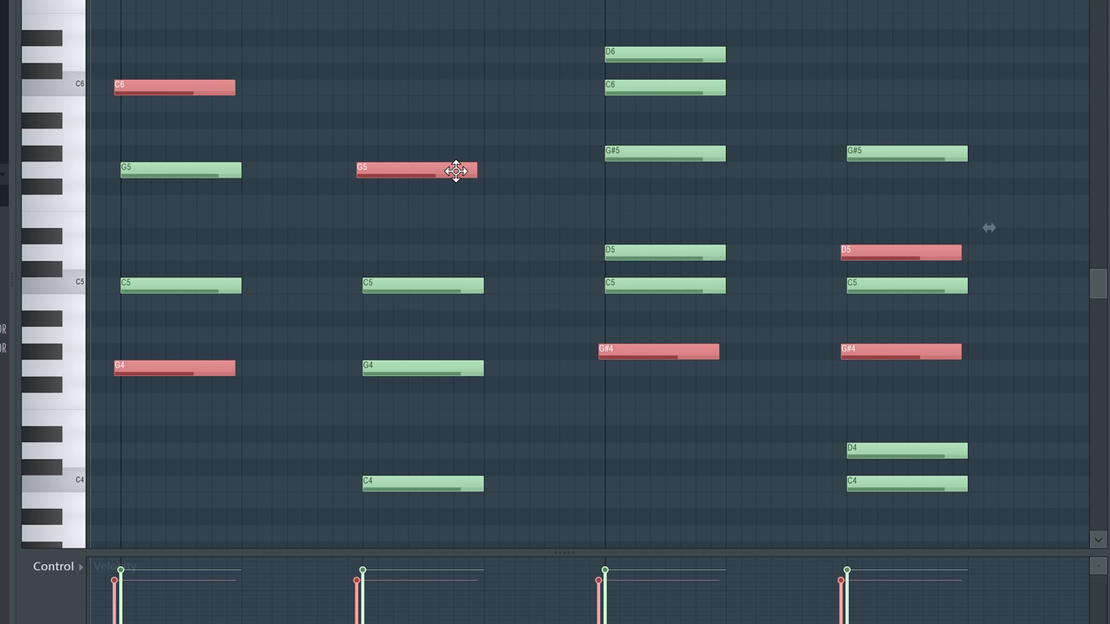
drag(476, 172, 437, 177)
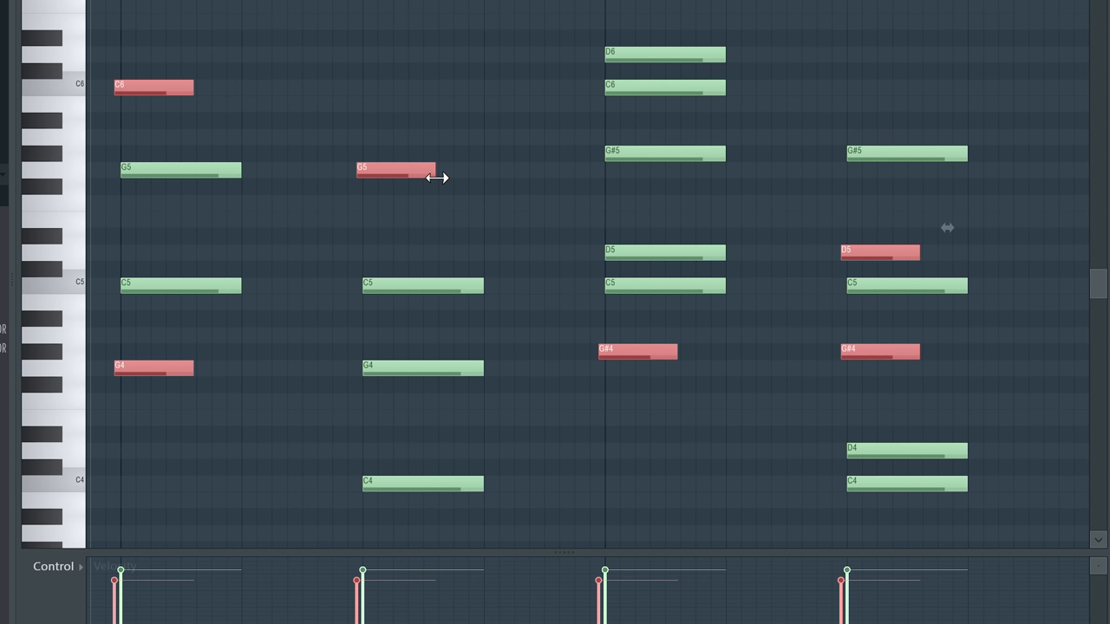
click(517, 198)
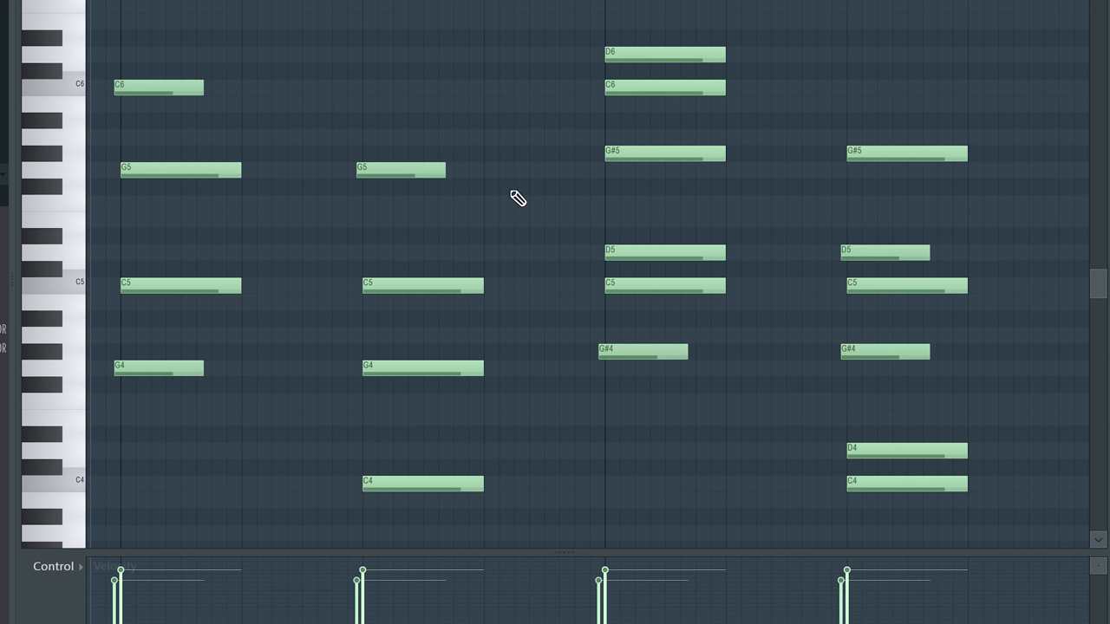
mouse_move(434, 119)
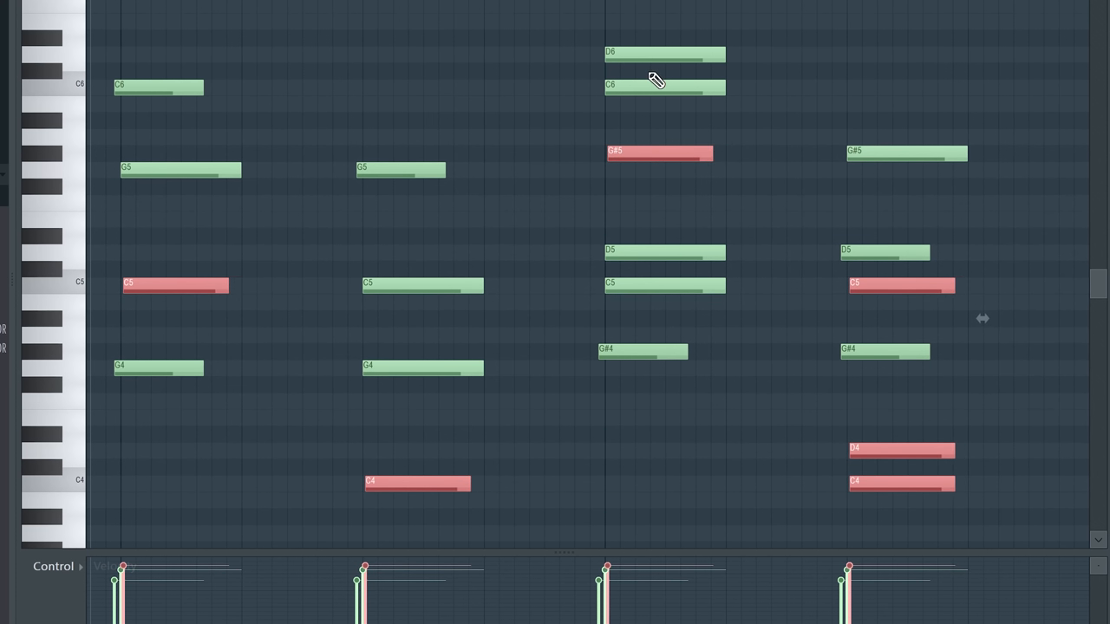
click(640, 213)
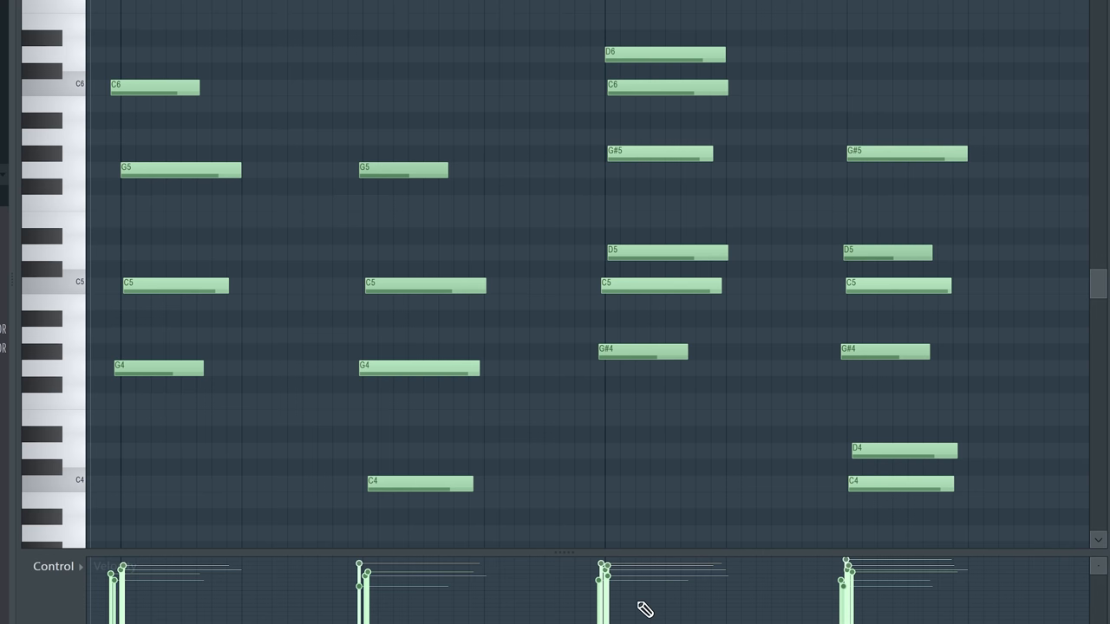
mouse_move(531, 163)
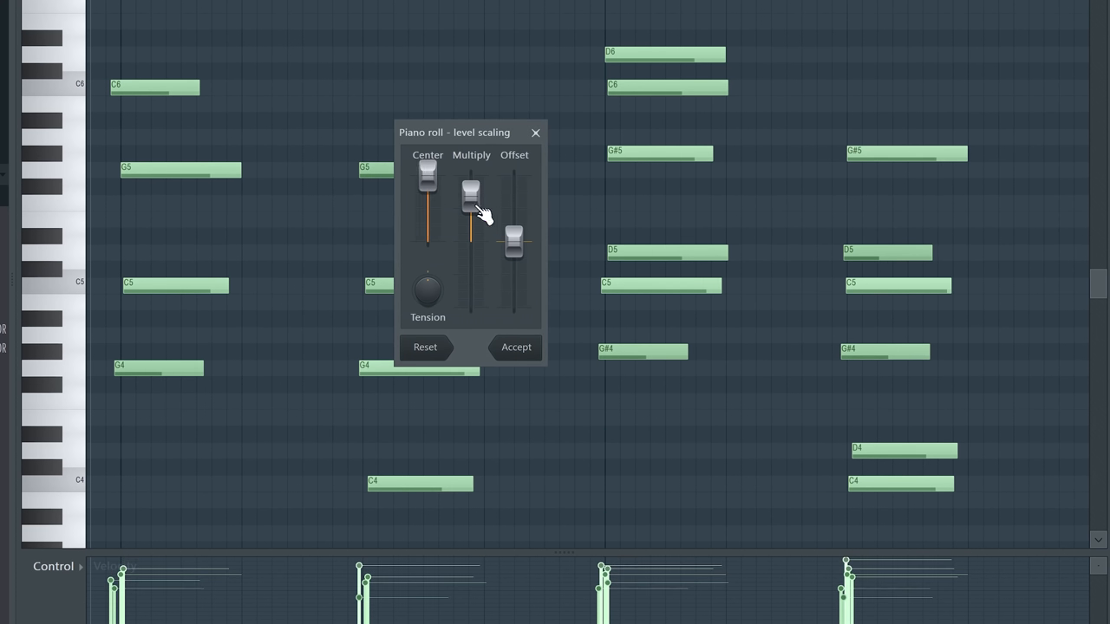
Step: Adjust the Scale levels Multiply slider and accept the new chord velocities
drag(472, 199, 472, 177)
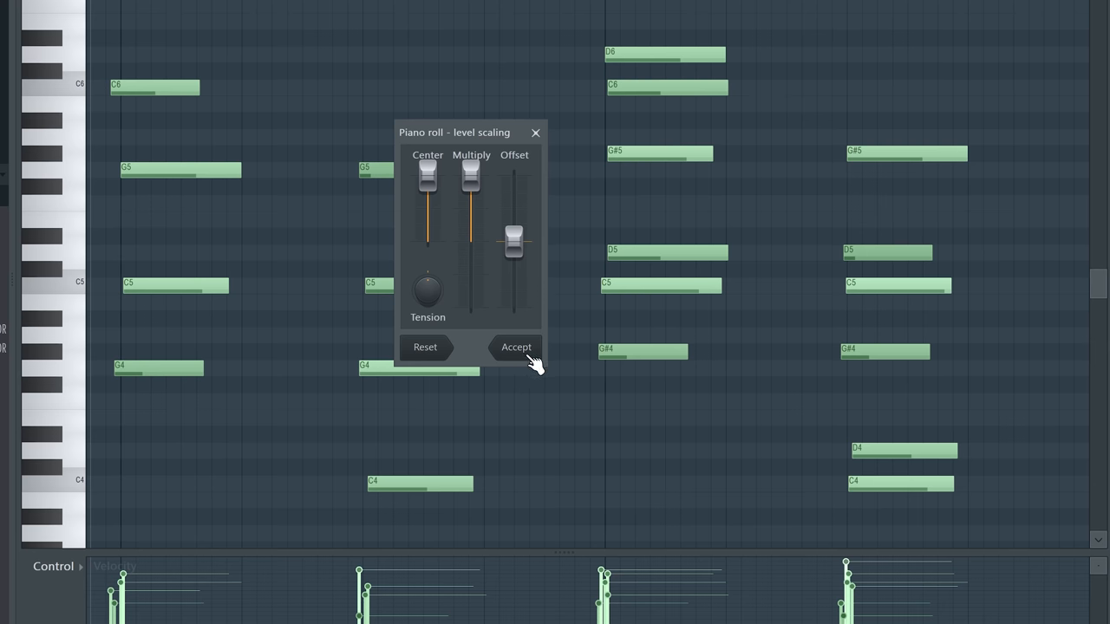
click(515, 347)
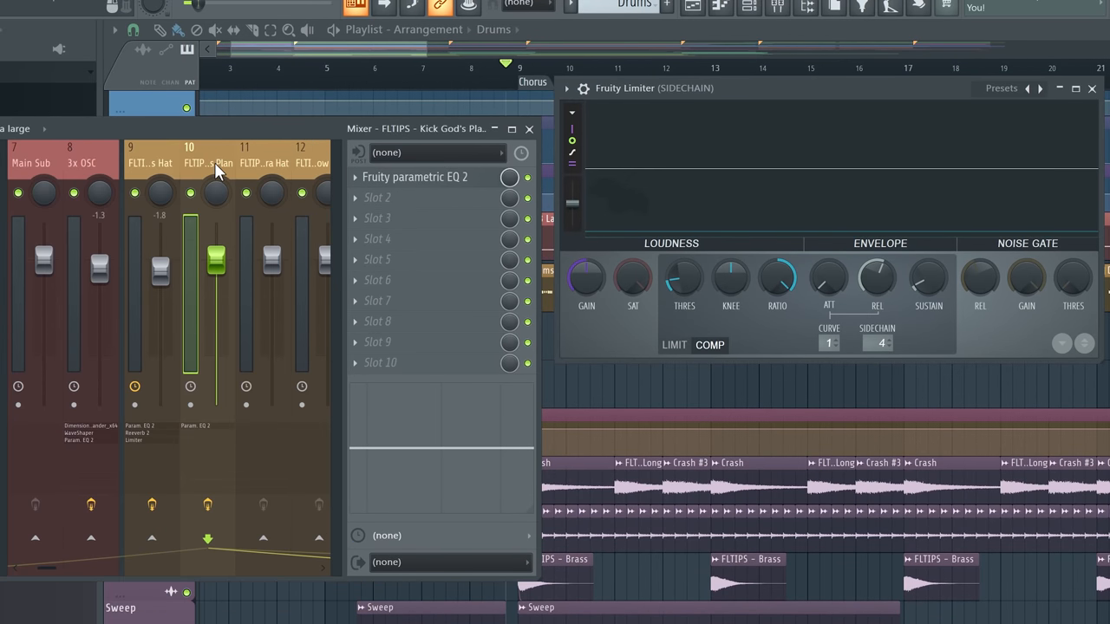
Step: Lower the SIDECHAIN limiter threshold, load Fruity Balance and open its Volume automation channel settings
scroll(left, 3)
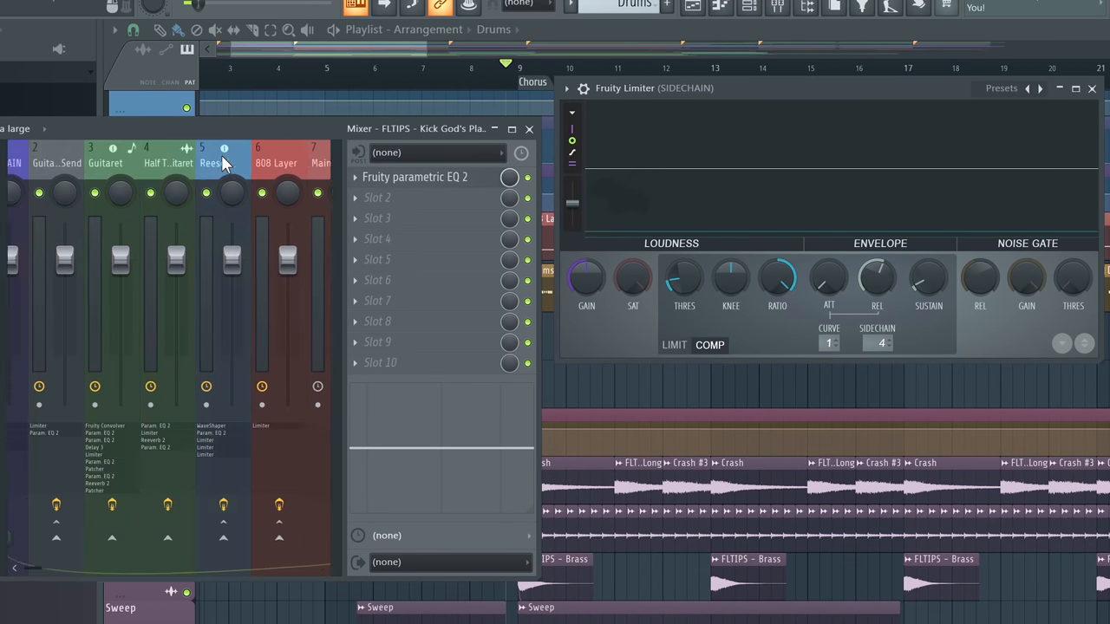
click(35, 163)
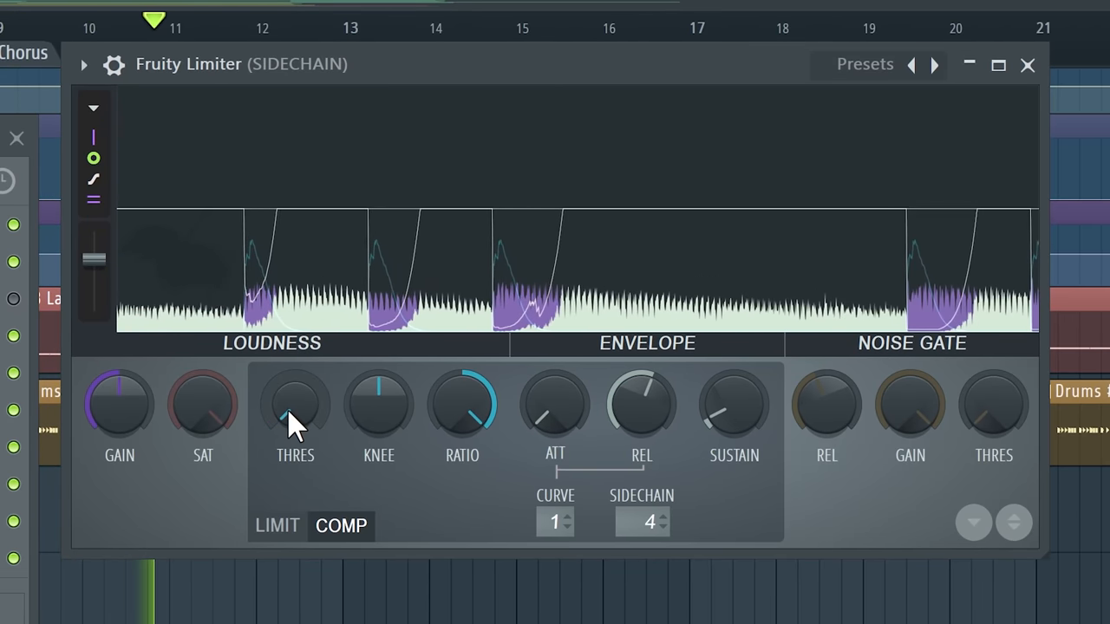
drag(294, 402, 286, 395)
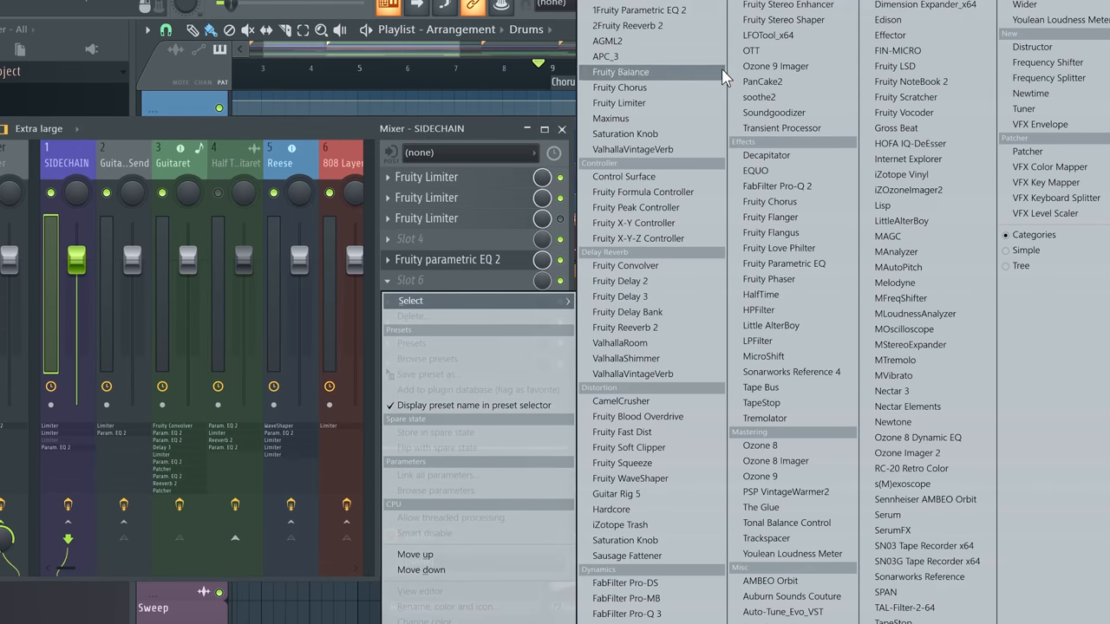
click(621, 73)
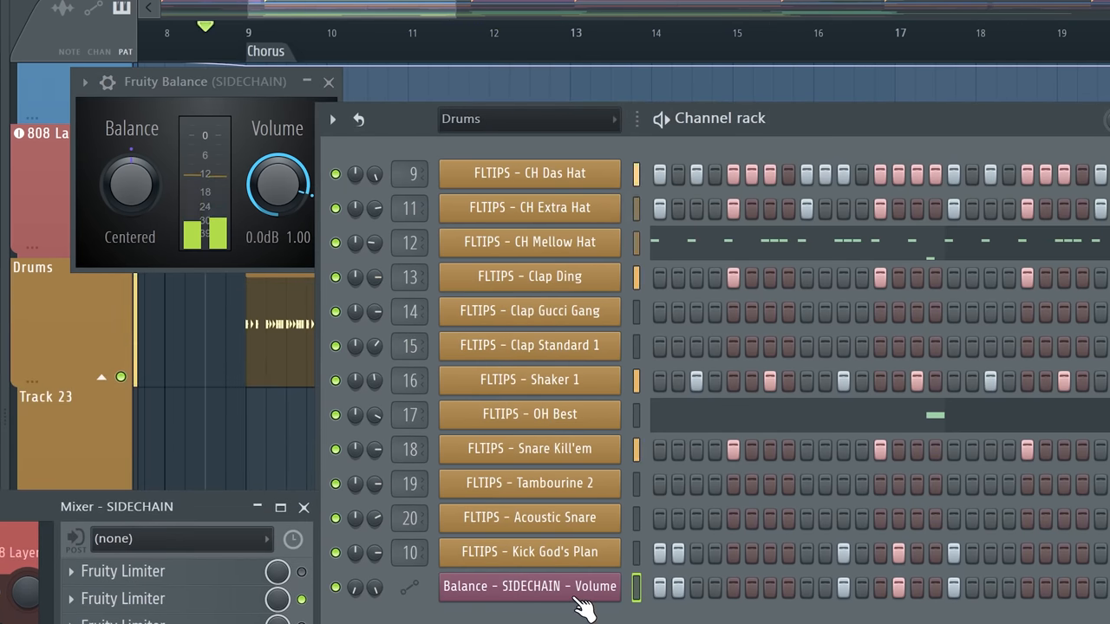
click(529, 586)
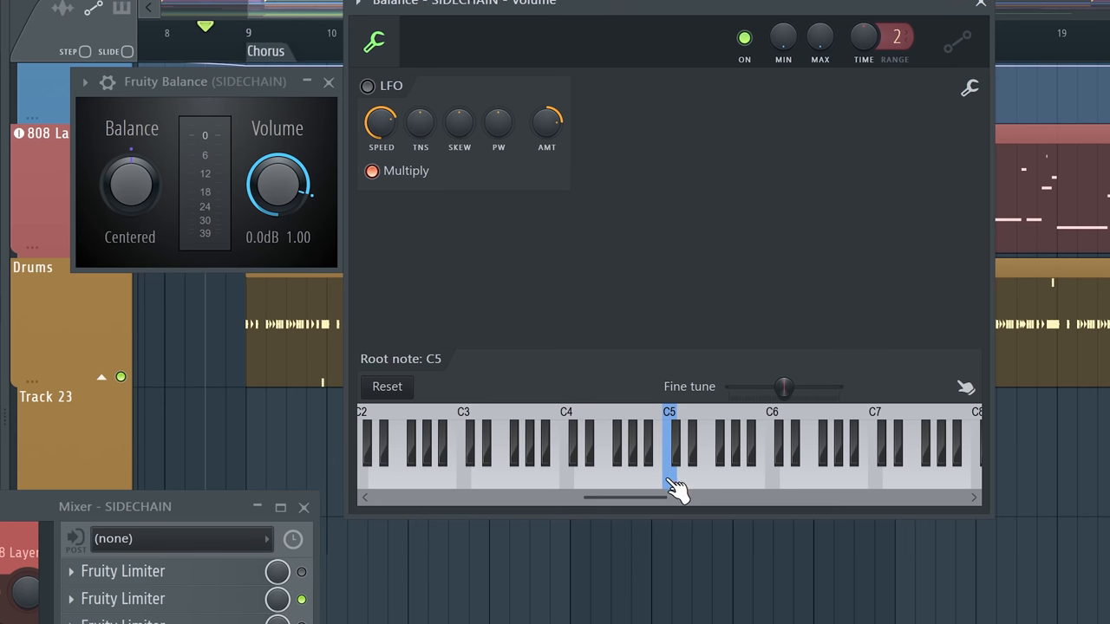
mouse_move(274, 239)
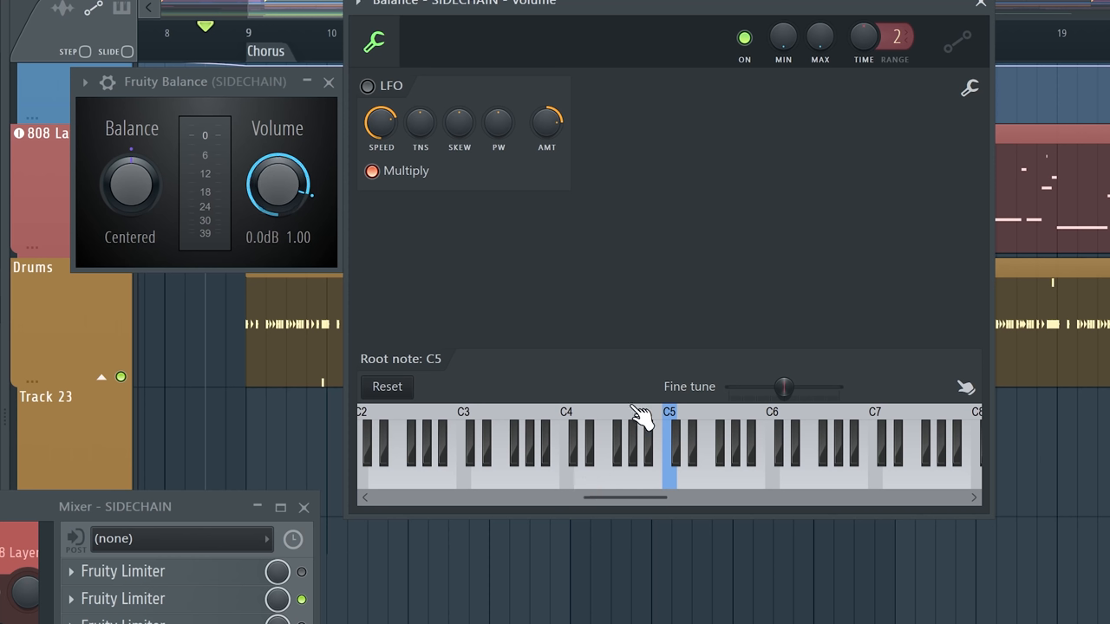
mouse_move(685, 494)
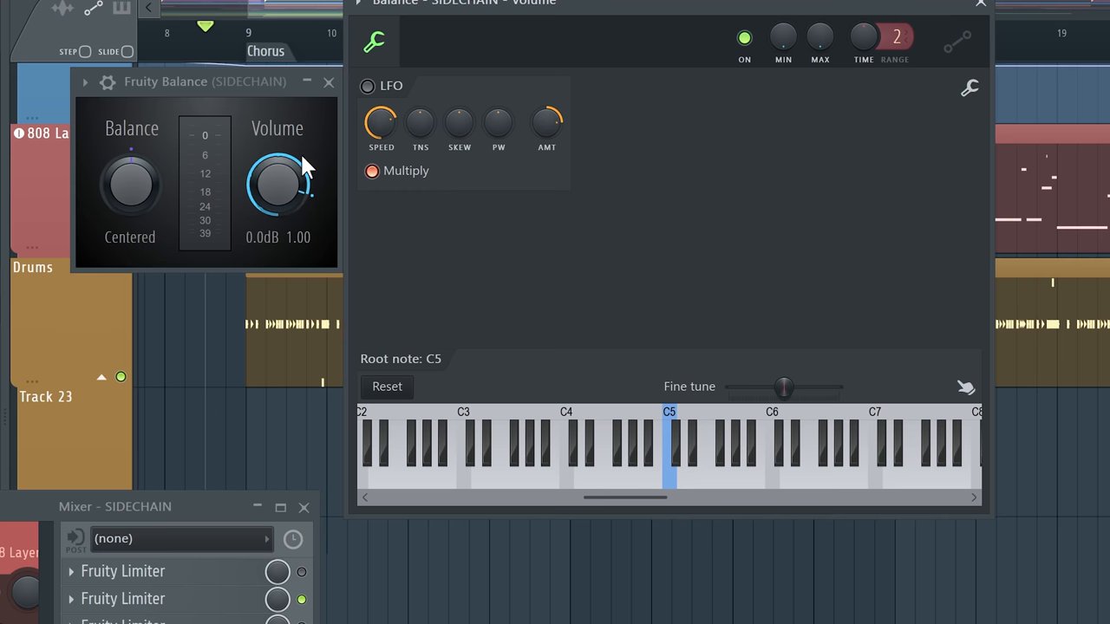
mouse_move(692, 492)
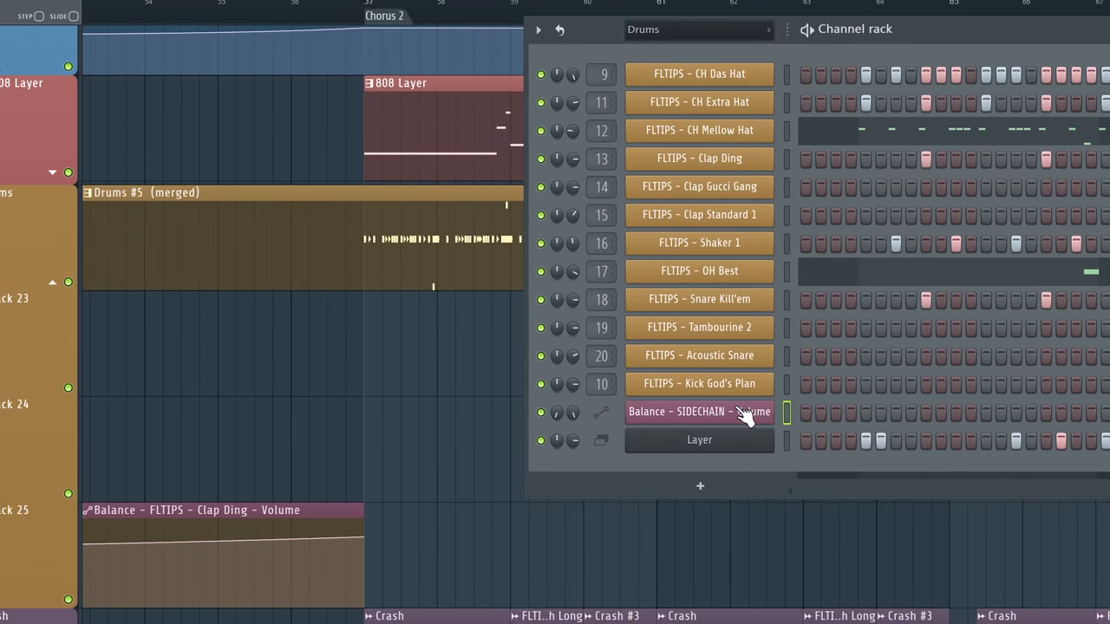
mouse_move(363, 383)
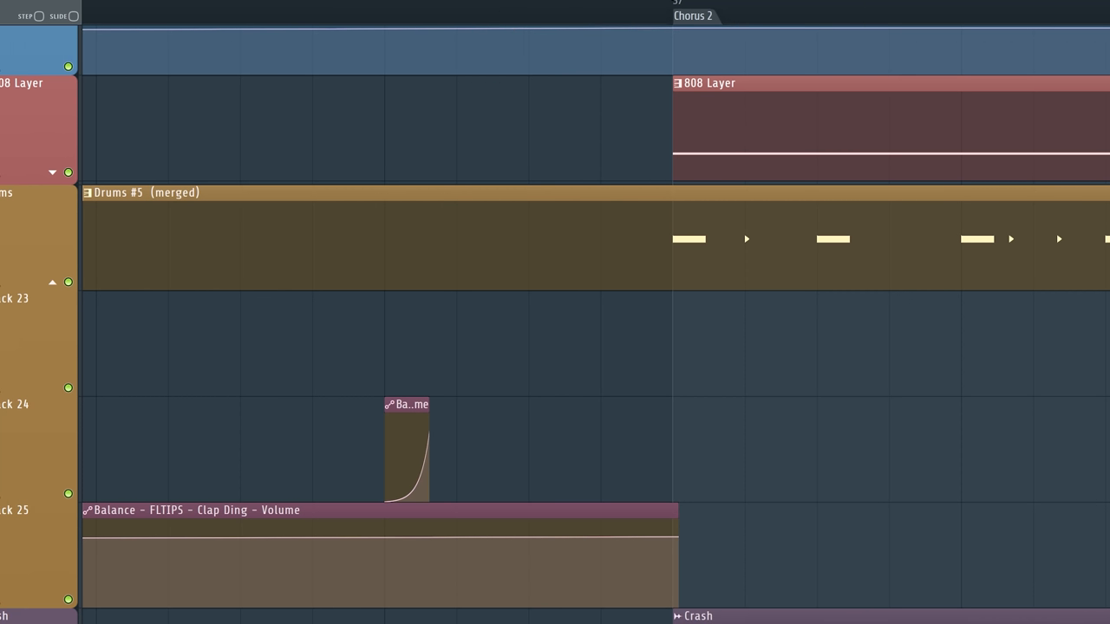
mouse_move(656, 344)
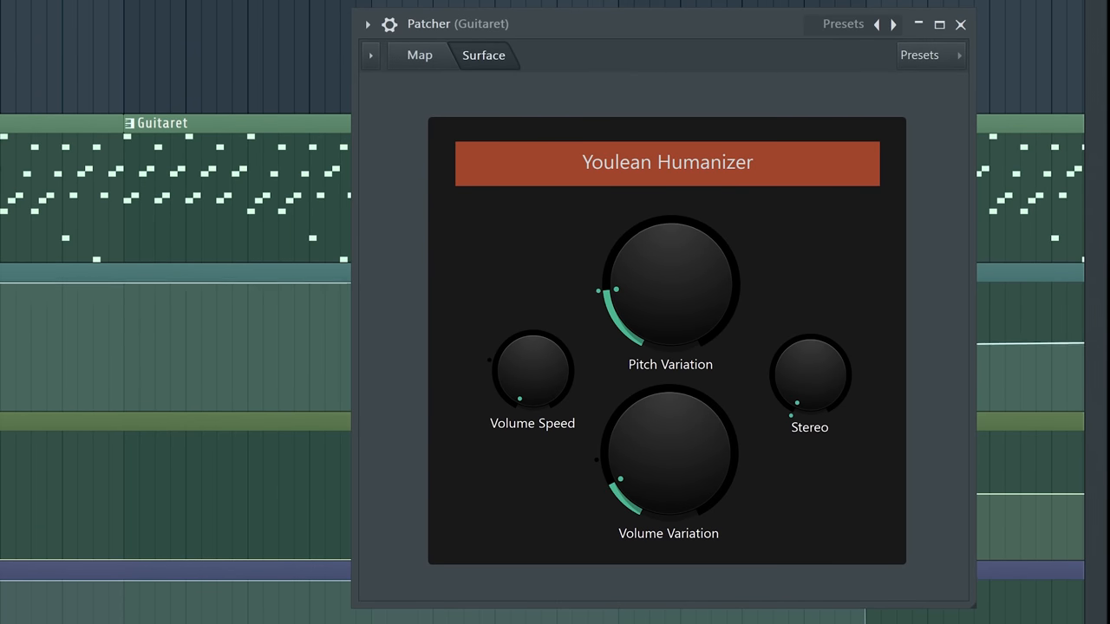
mouse_move(841, 333)
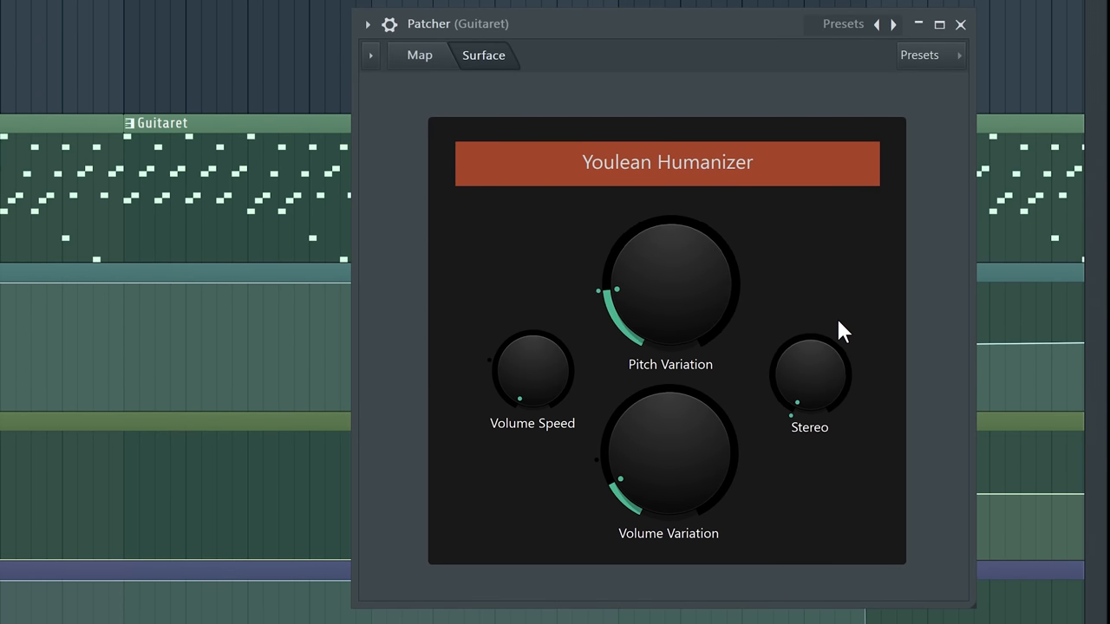
Step: Show the Youlean Humanizer's pitch, volume and stereo controls in Patcher's Surface view
drag(669, 281, 669, 243)
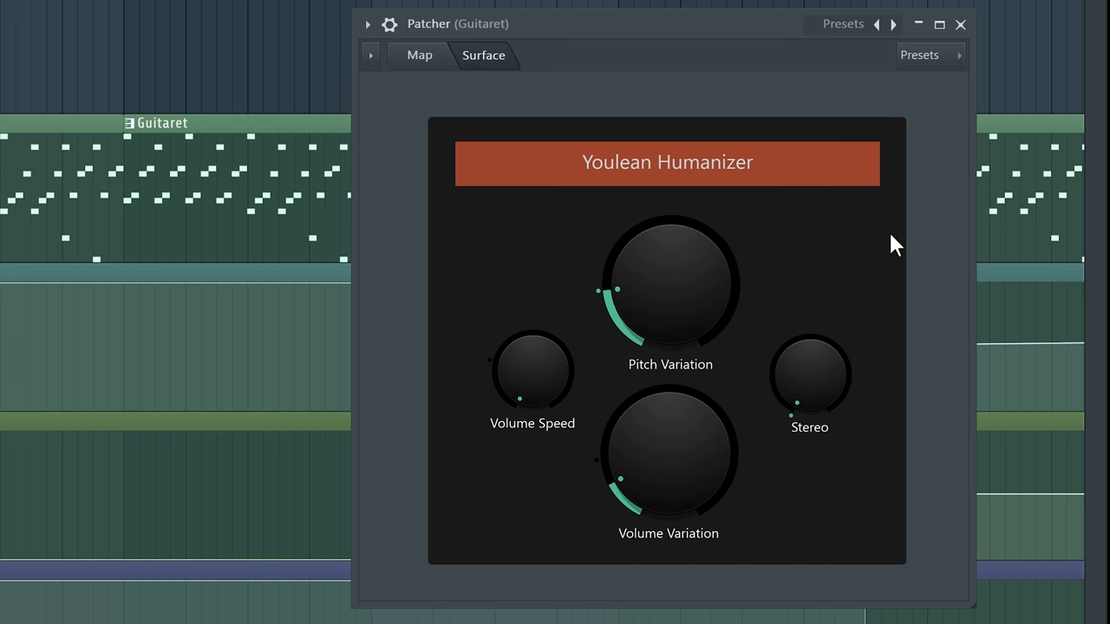
mouse_move(668, 298)
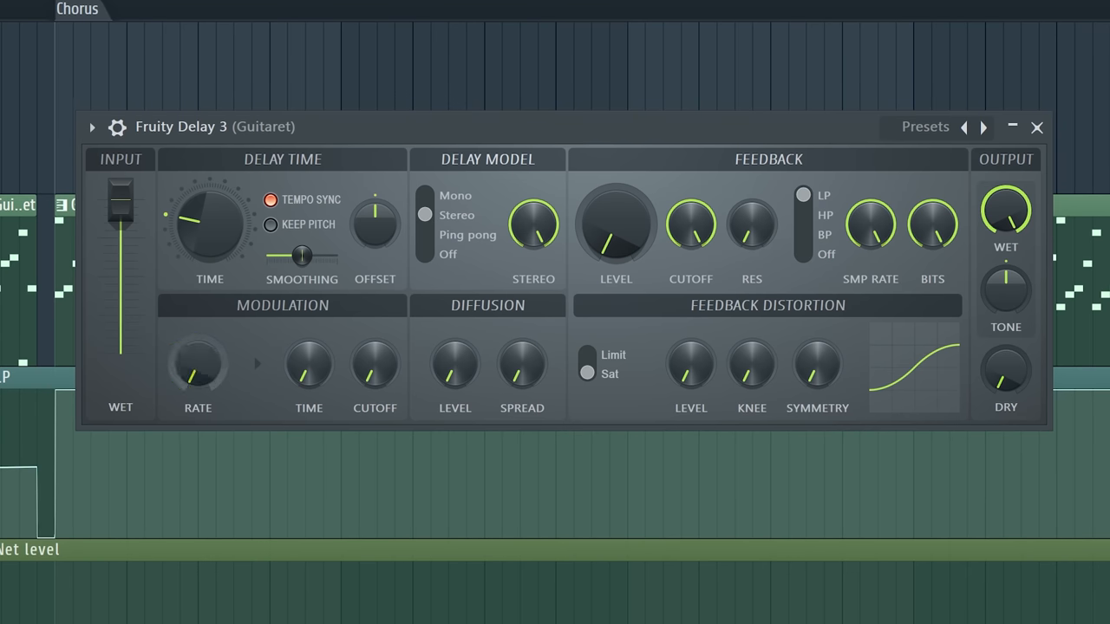
Step: Turn Fruity Delay 3's TIME knob on Guitaret and pick an option from its automation menu
drag(208, 224, 208, 246)
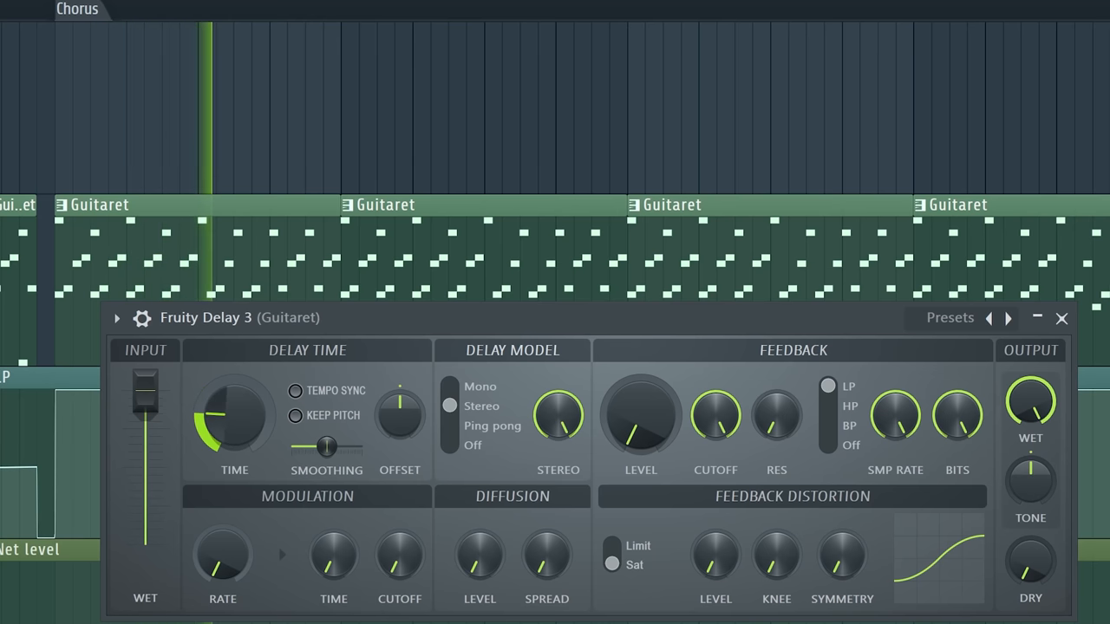
right_click(234, 416)
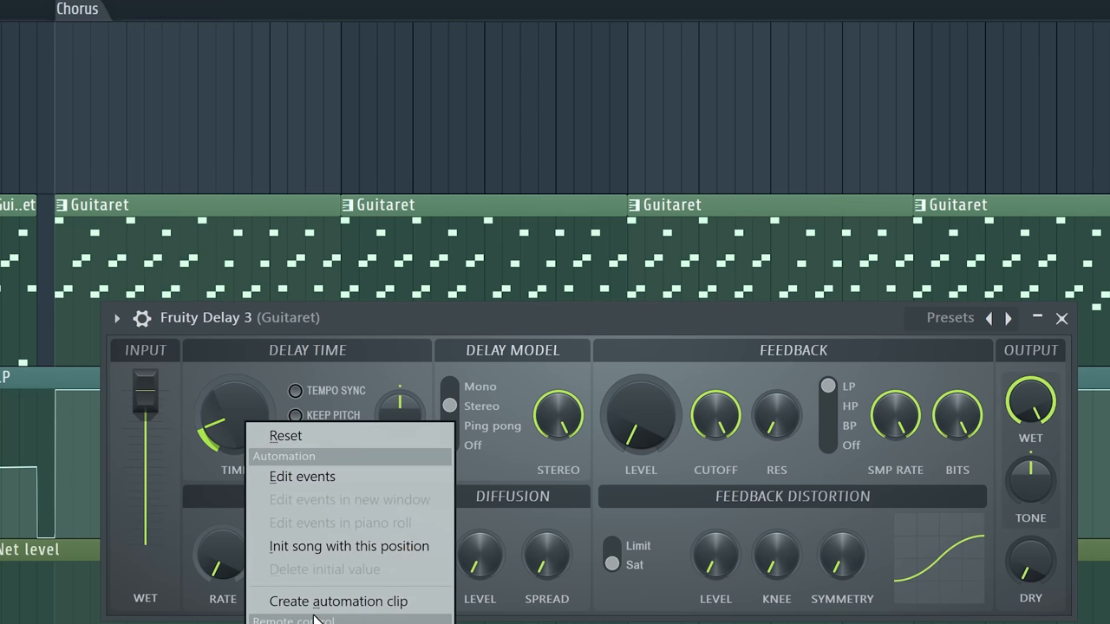
click(336, 600)
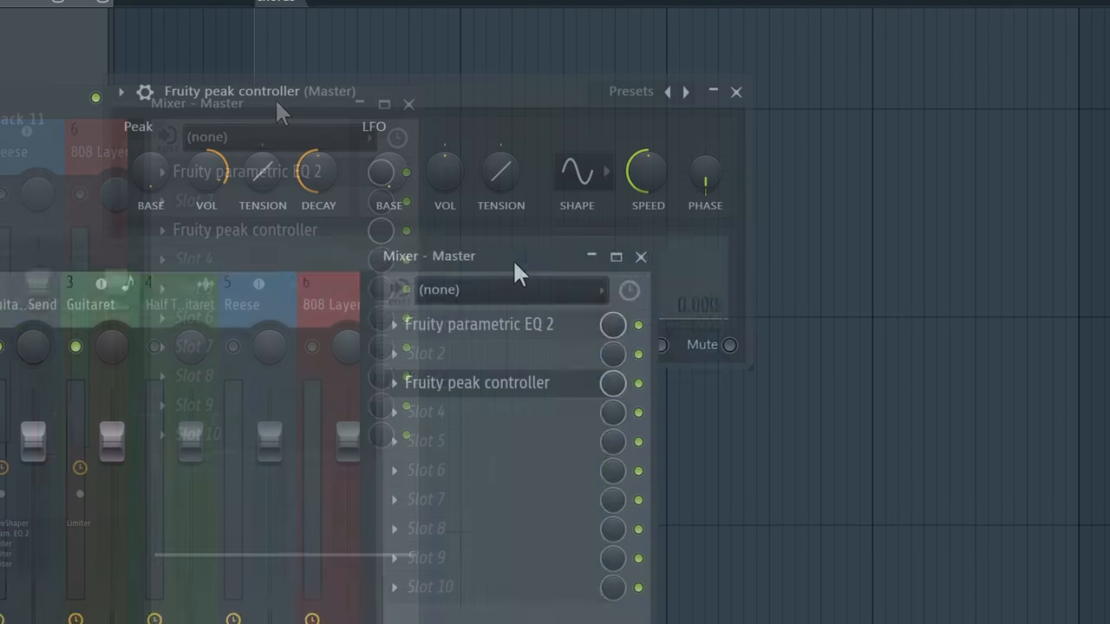
Step: Link Fruity Delay 3's Time knob to the Peak ctrl - LFO (Master) internal controller
click(193, 339)
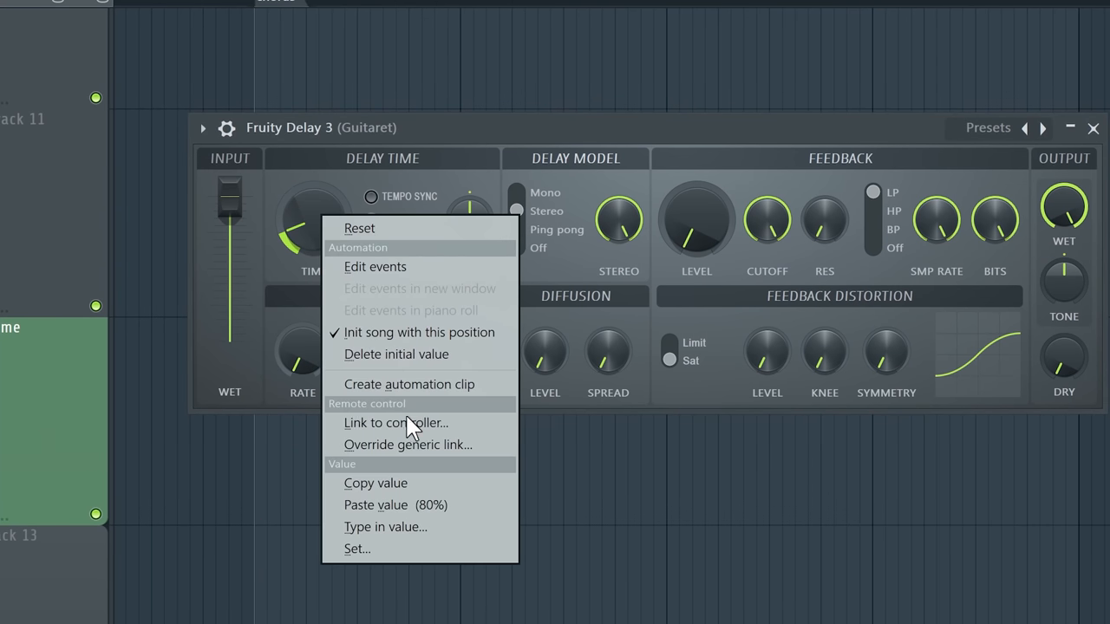
click(396, 424)
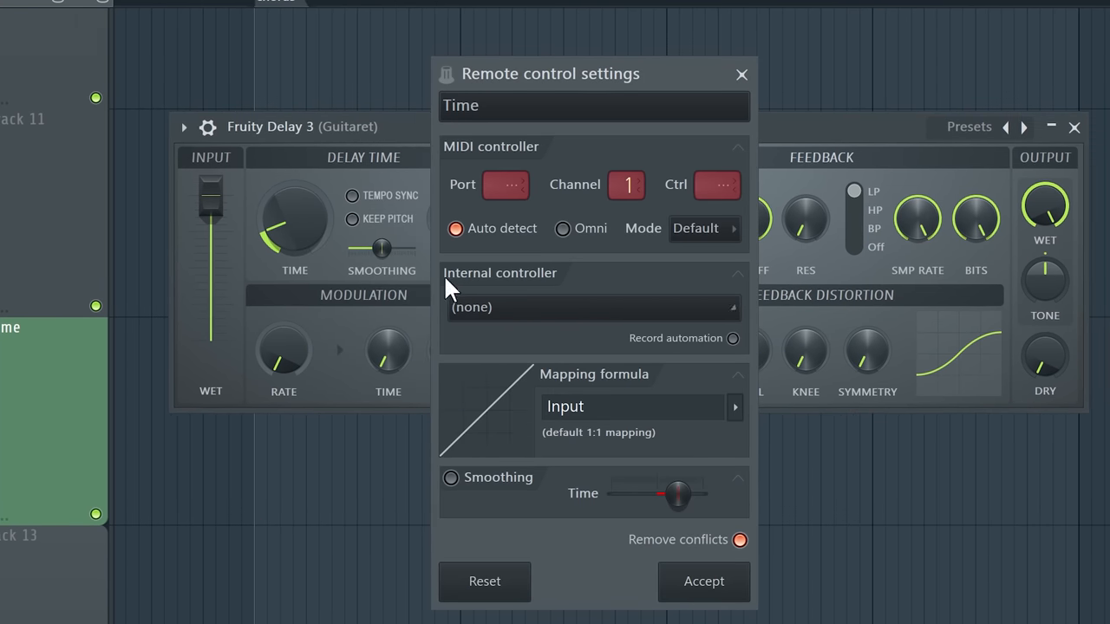
click(593, 307)
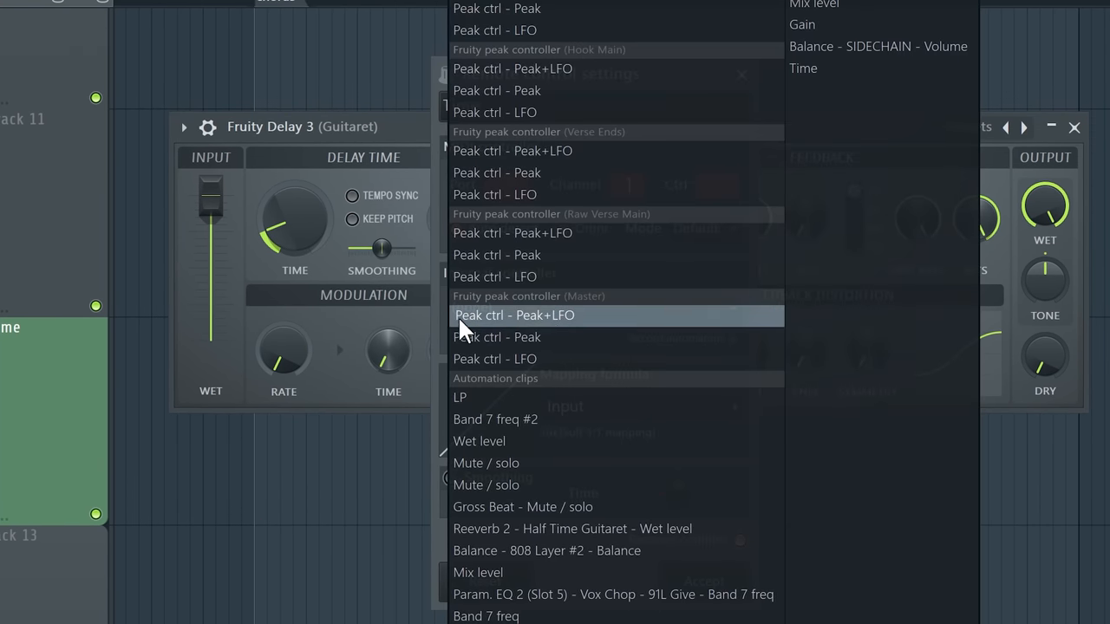
click(495, 359)
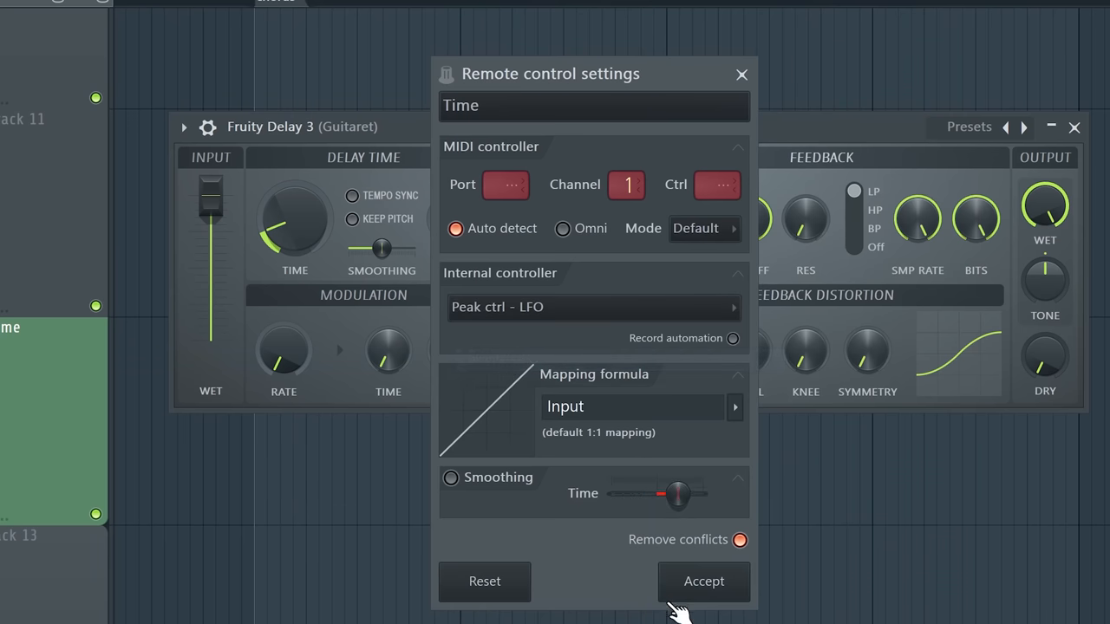
click(705, 581)
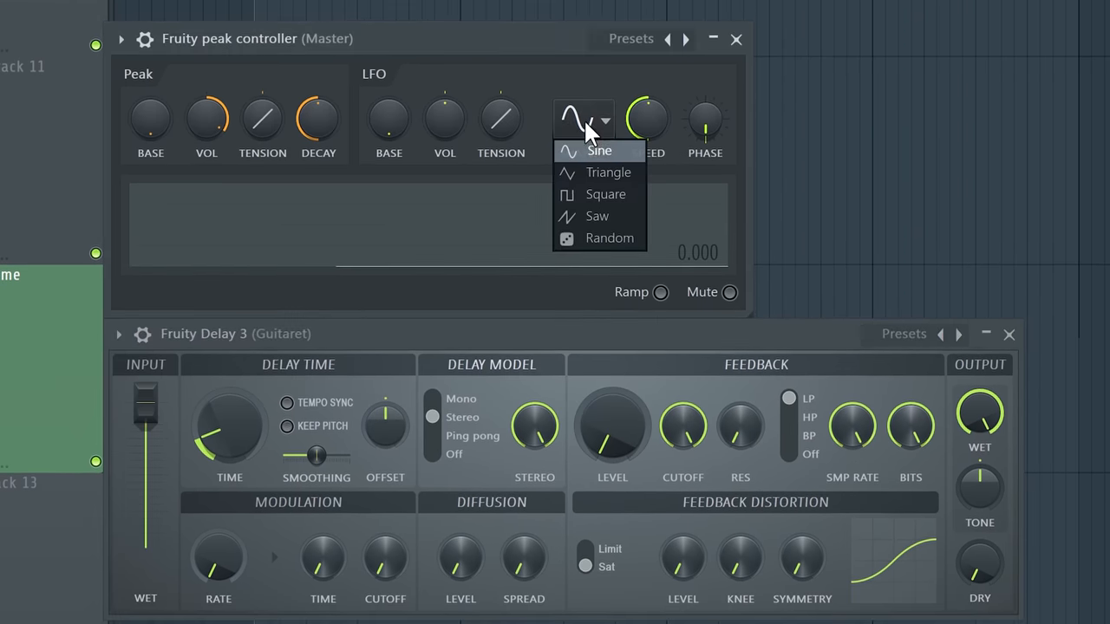
Step: Give the Master peak controller's LFO a Random shape and adjust its speed
click(609, 238)
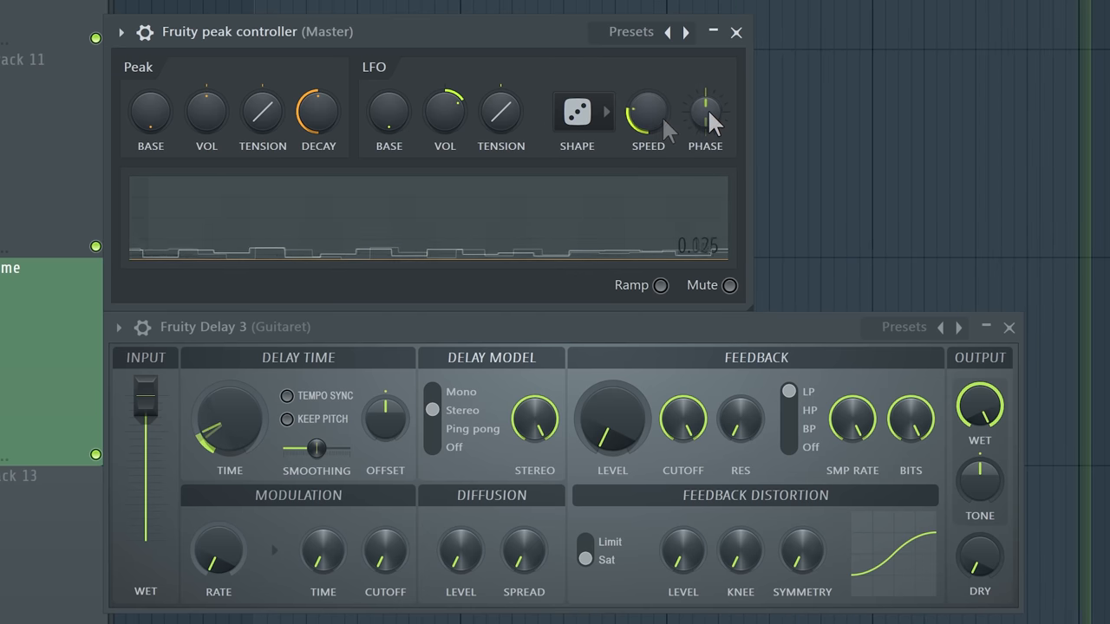
drag(704, 113, 704, 99)
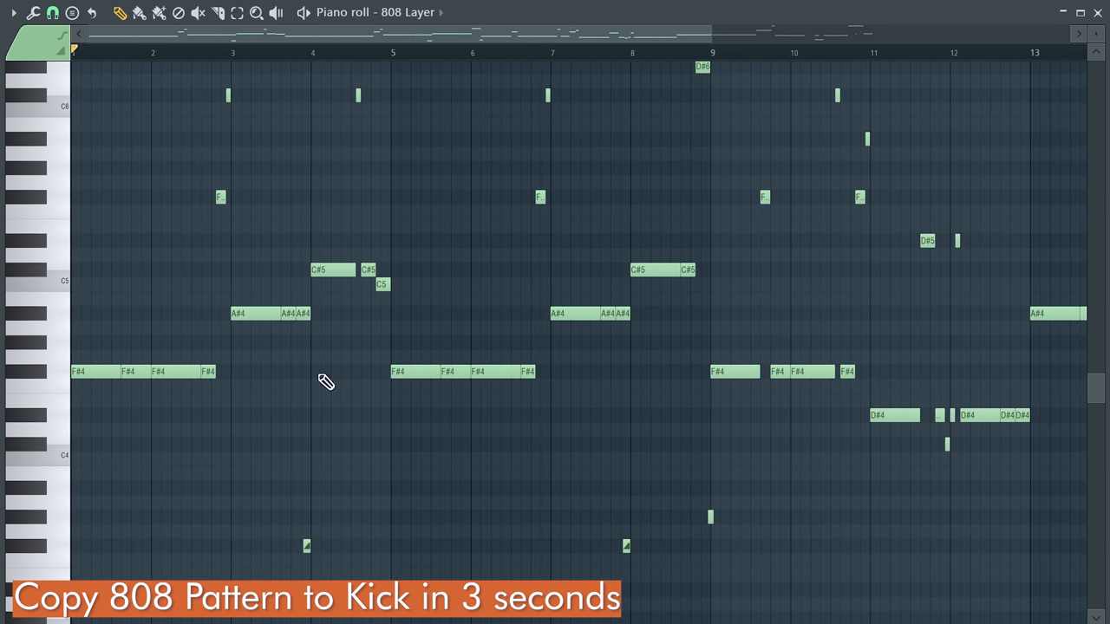
mouse_move(660, 304)
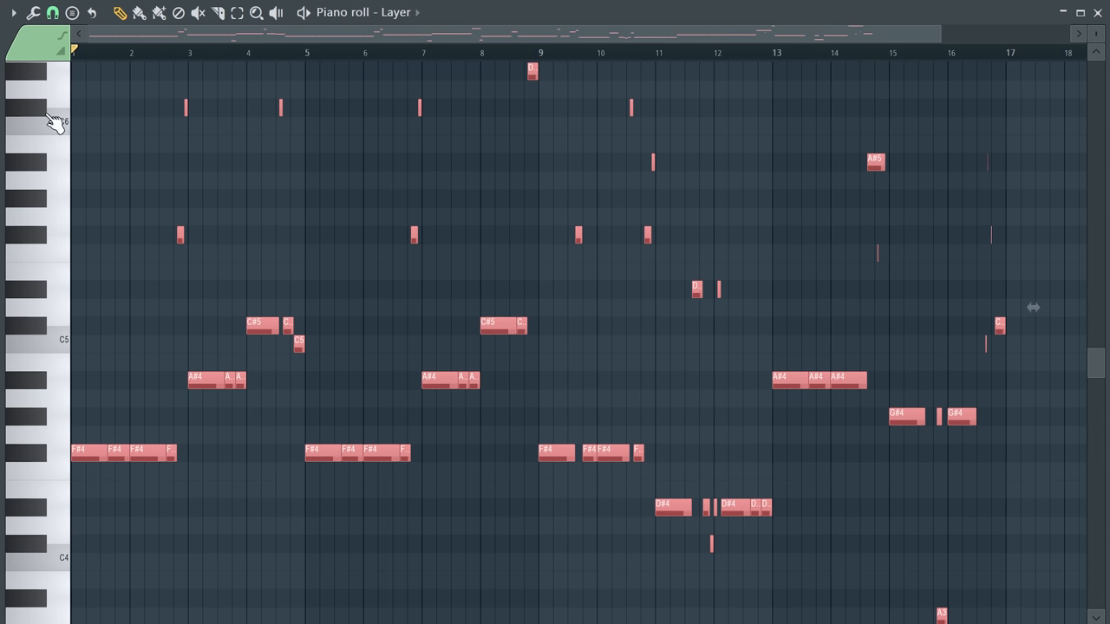
mouse_move(159, 180)
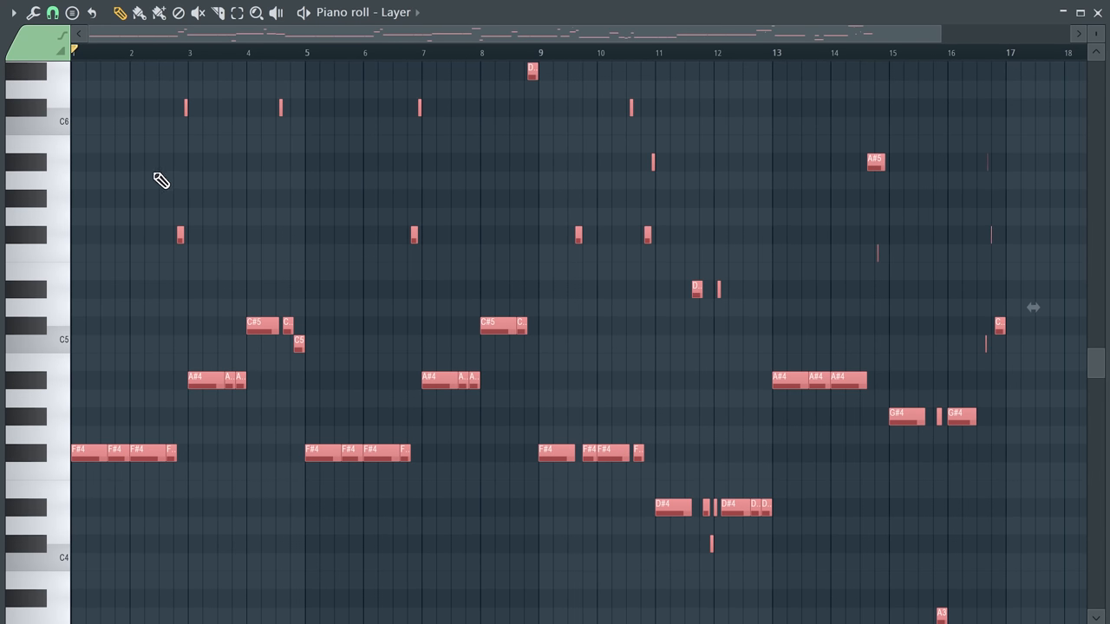
mouse_move(170, 163)
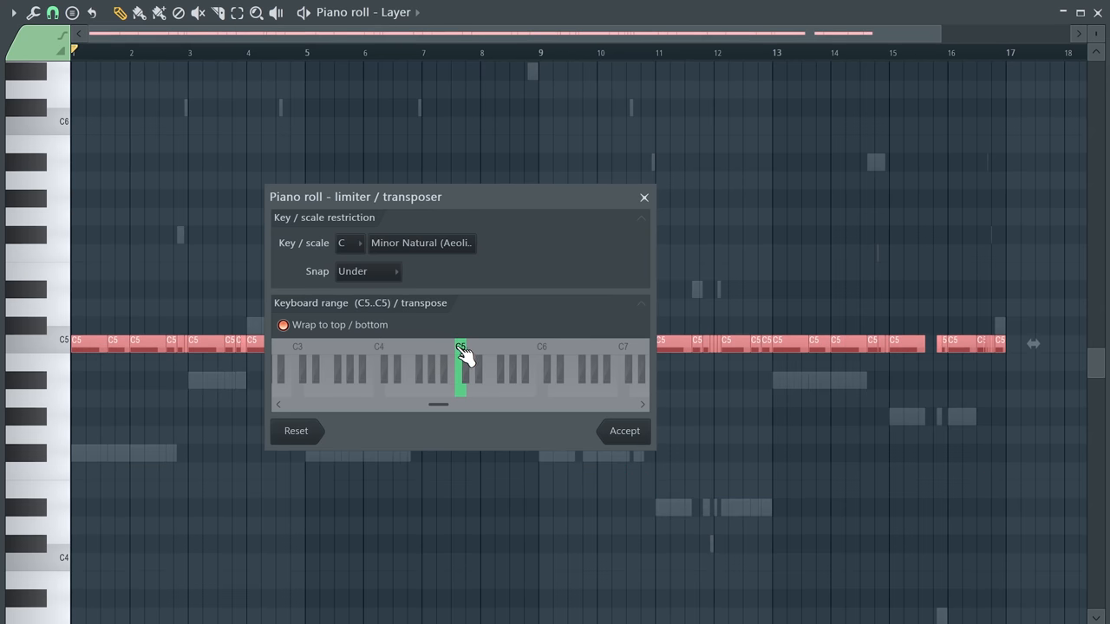
Step: Limit the pasted 808 notes in the Layer piano roll to the single pitch C5
click(625, 430)
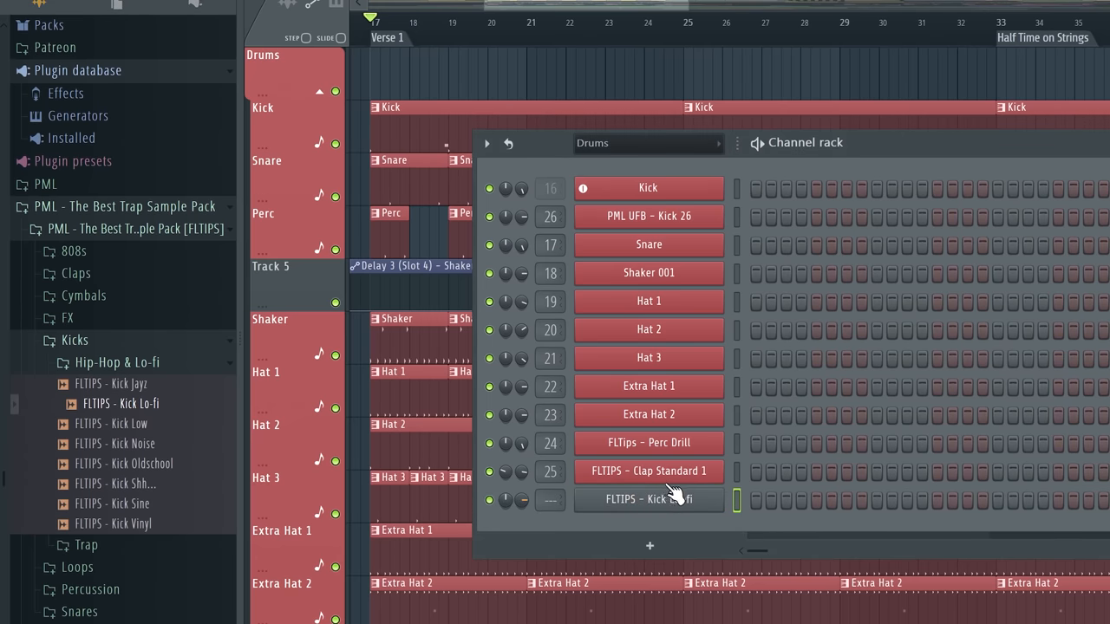
Step: Enable Use loop points on the FLTIPS Kick Lo-fi channel so the sample loops continuously
double_click(649, 500)
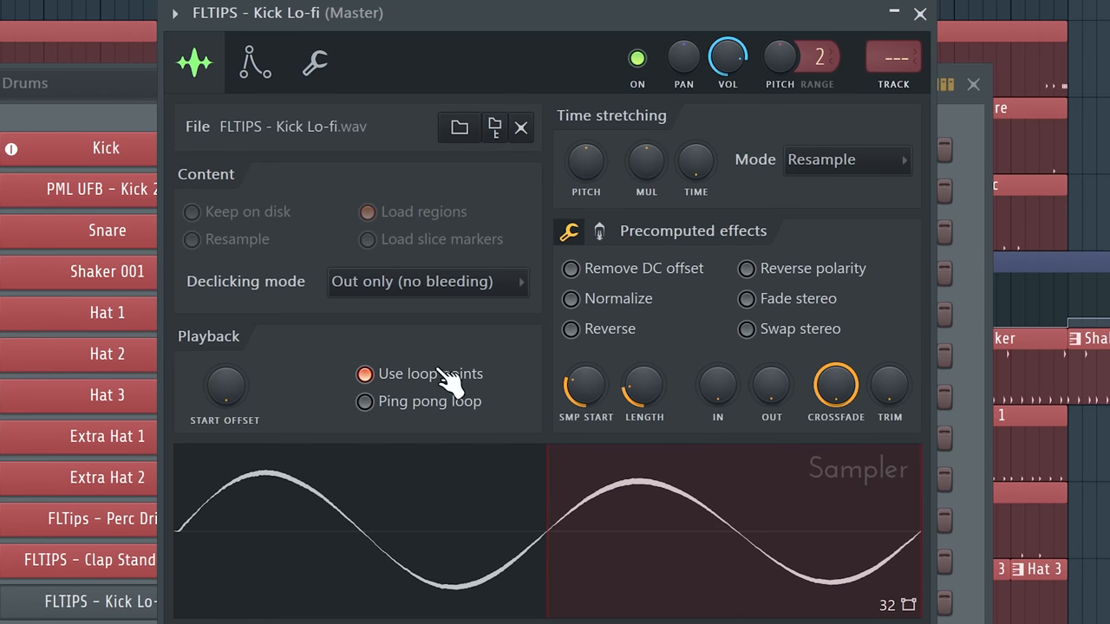
click(600, 233)
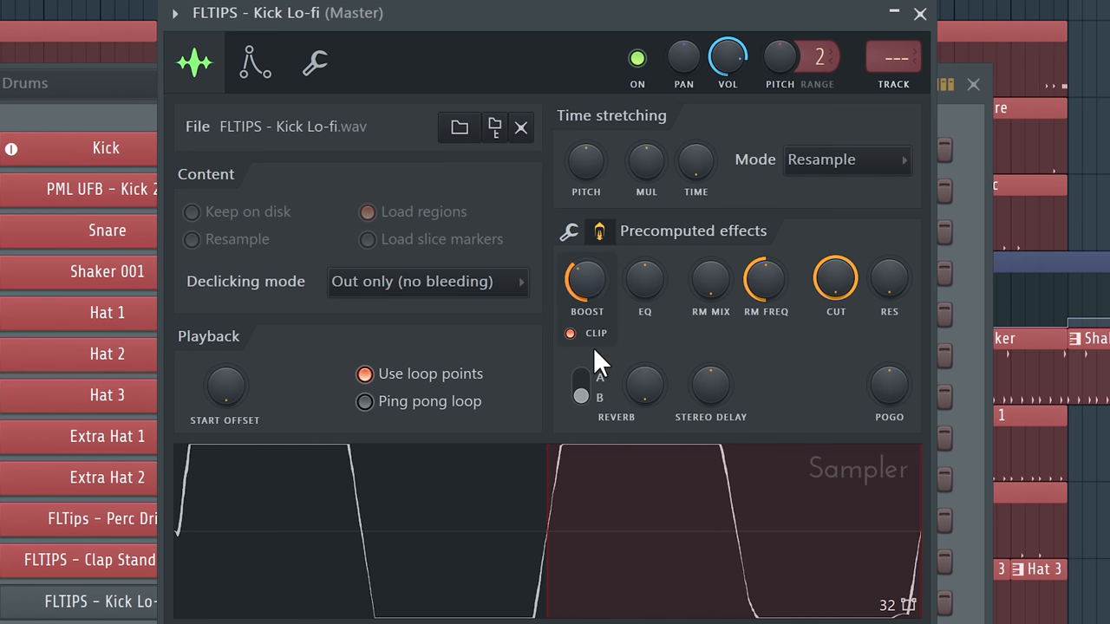
mouse_move(593, 263)
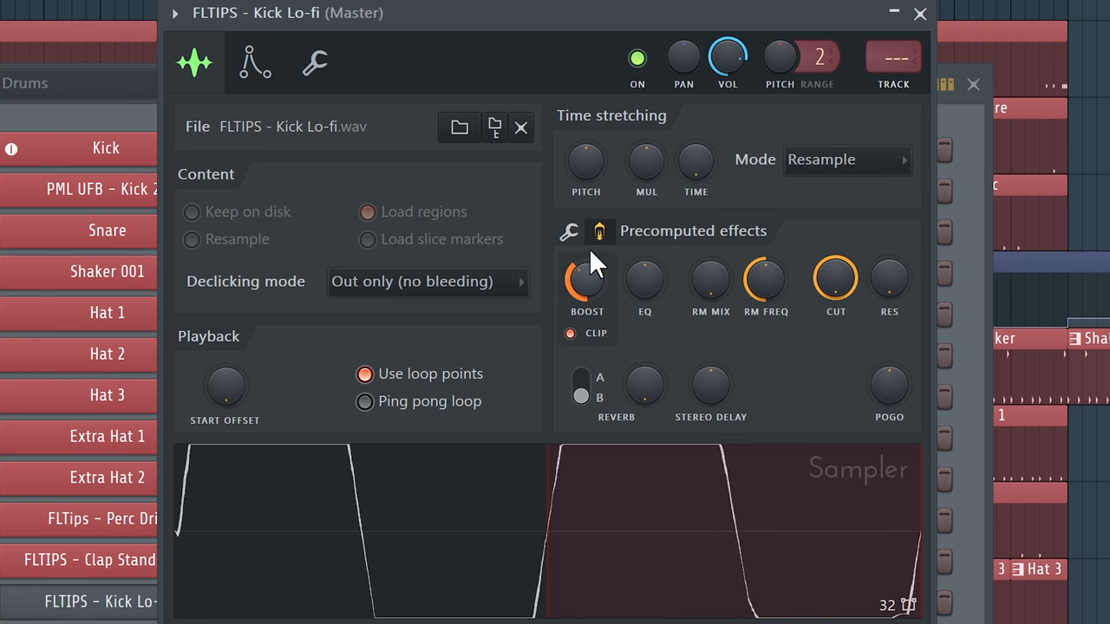
Step: Shape the looping kick into a bass synth via its filter envelope and a shifted sample start point
click(253, 62)
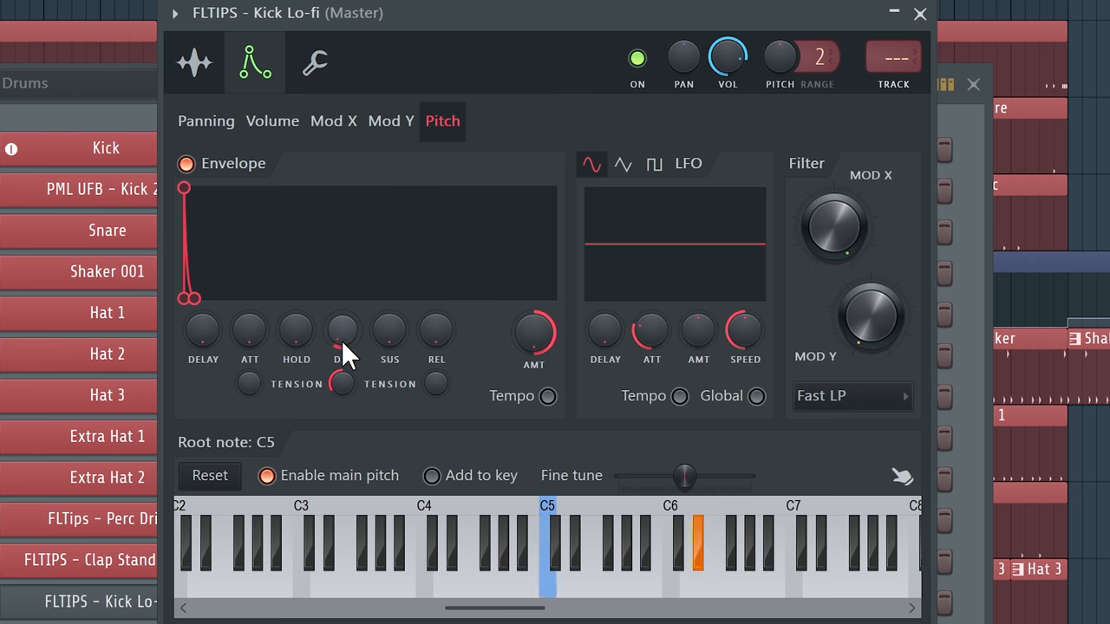
click(333, 121)
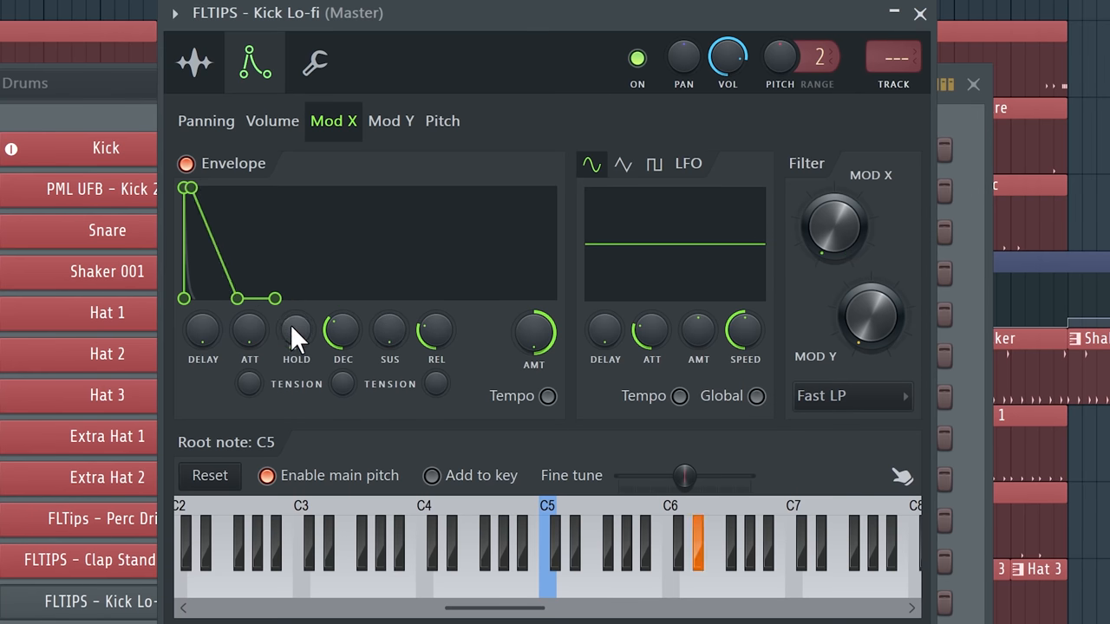
click(194, 63)
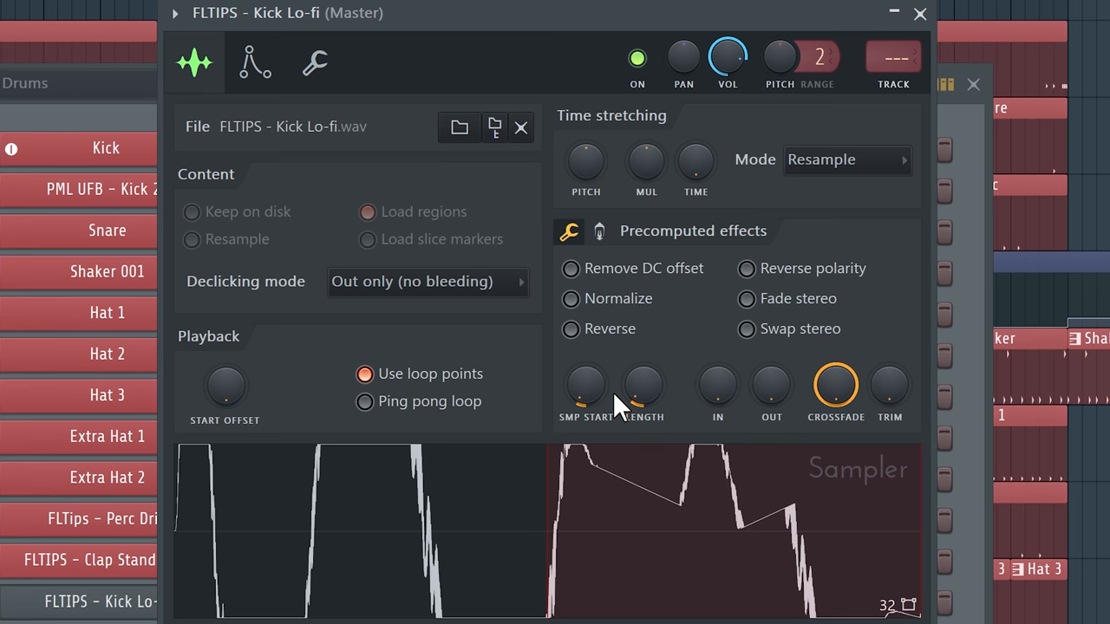
mouse_move(546, 292)
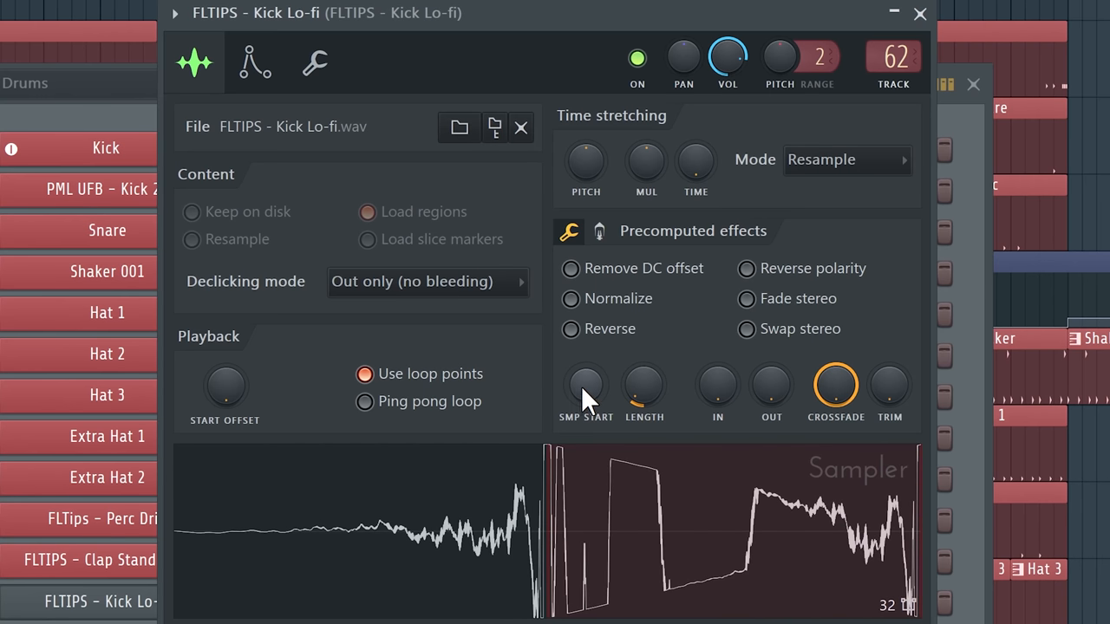
drag(646, 381, 662, 390)
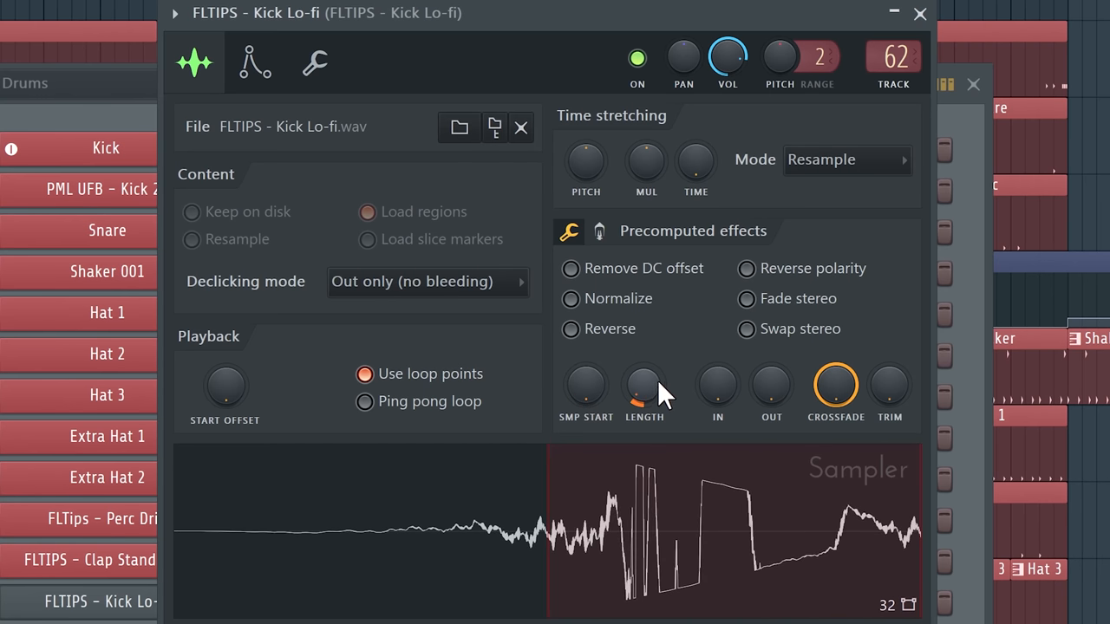
click(253, 61)
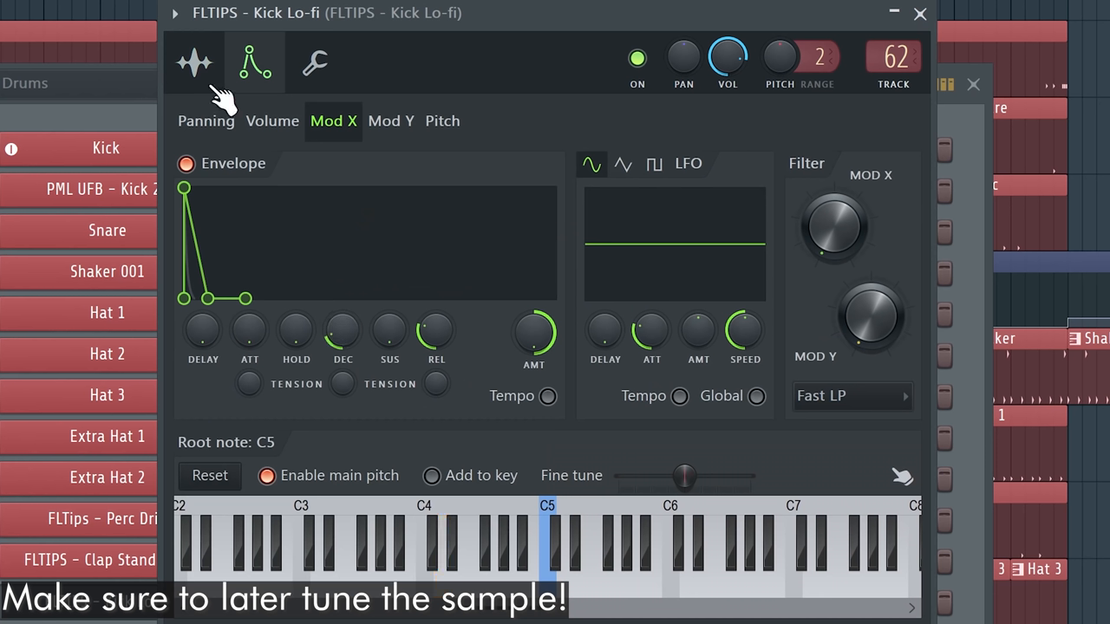
click(194, 63)
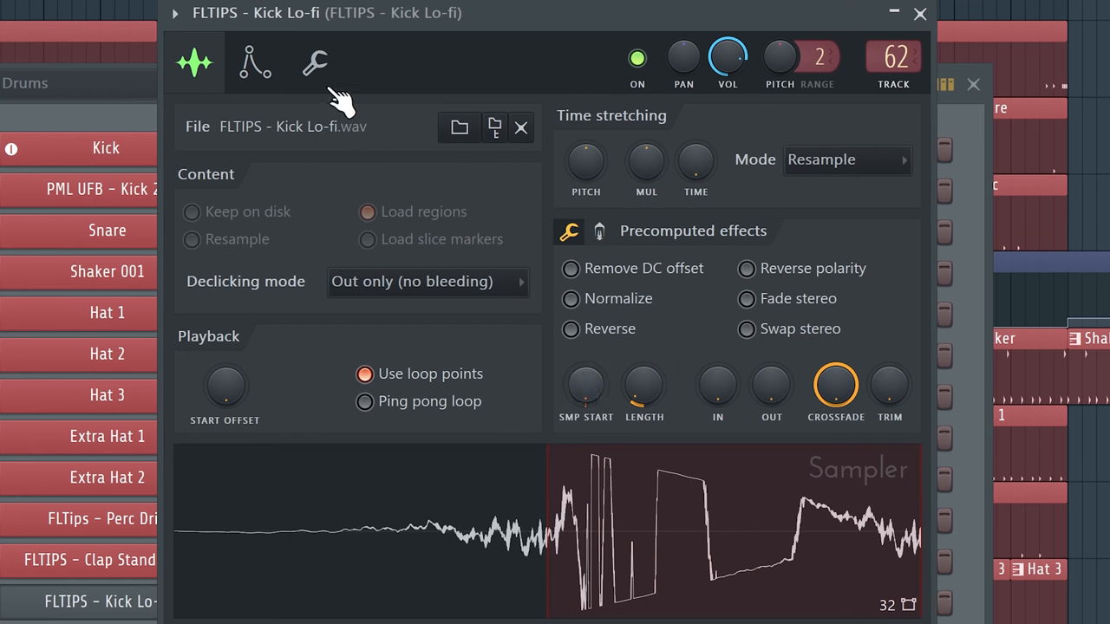
mouse_move(646, 382)
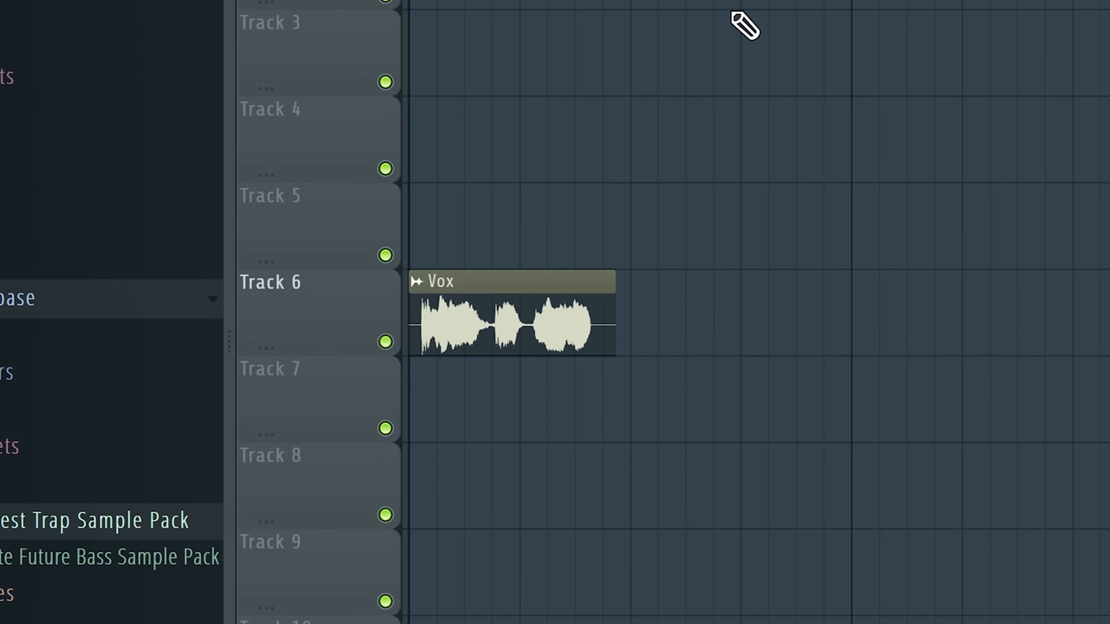
mouse_move(330, 208)
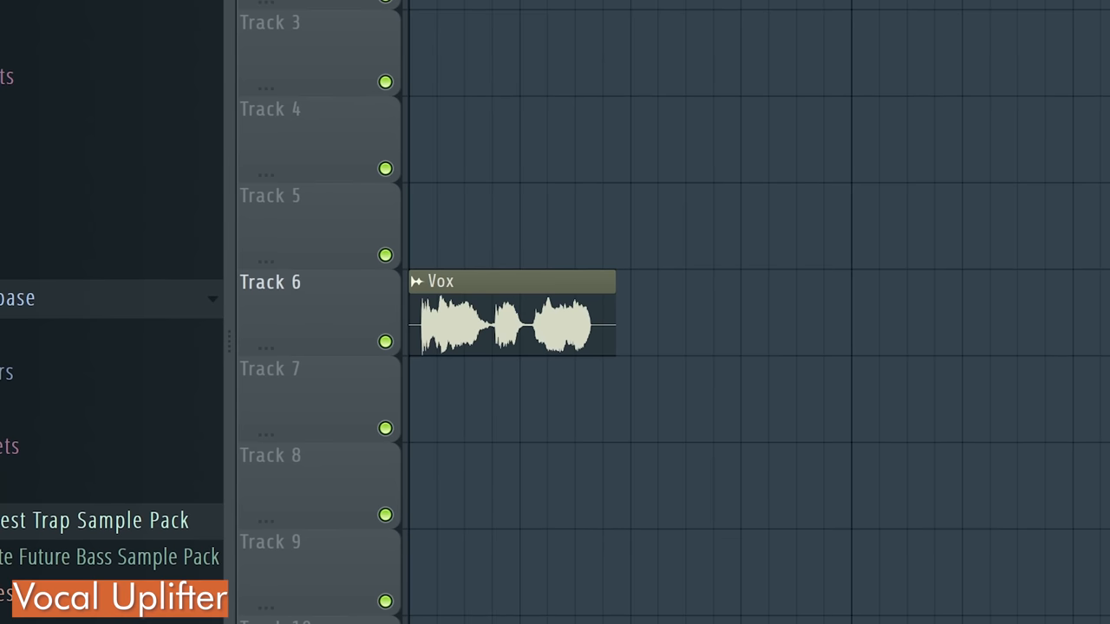
mouse_move(659, 343)
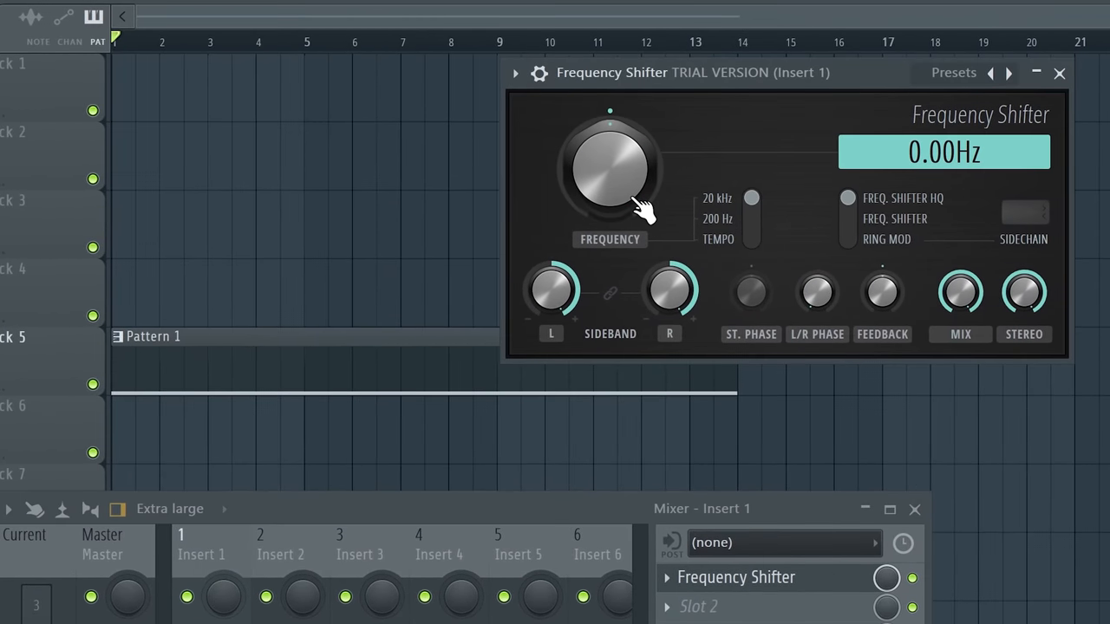
Step: Create an automation clip for the Frequency Shifter's Frequency knob on Insert 1
right_click(610, 170)
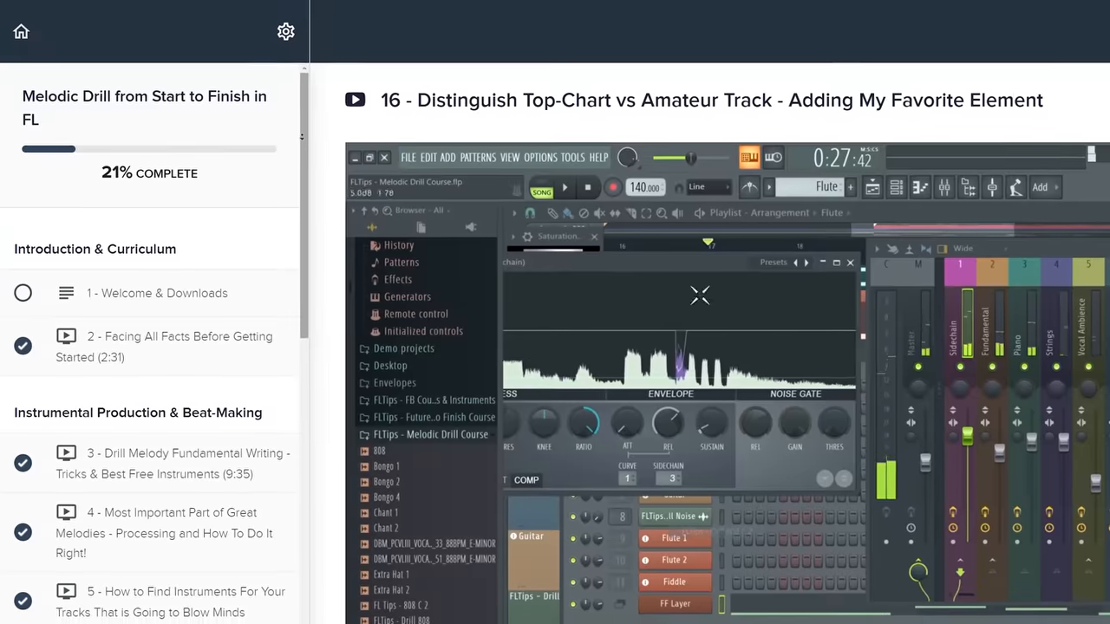
Step: Scroll the course curriculum sidebar past the Instrumental Production lectures to lecture 16
scroll(down, 3)
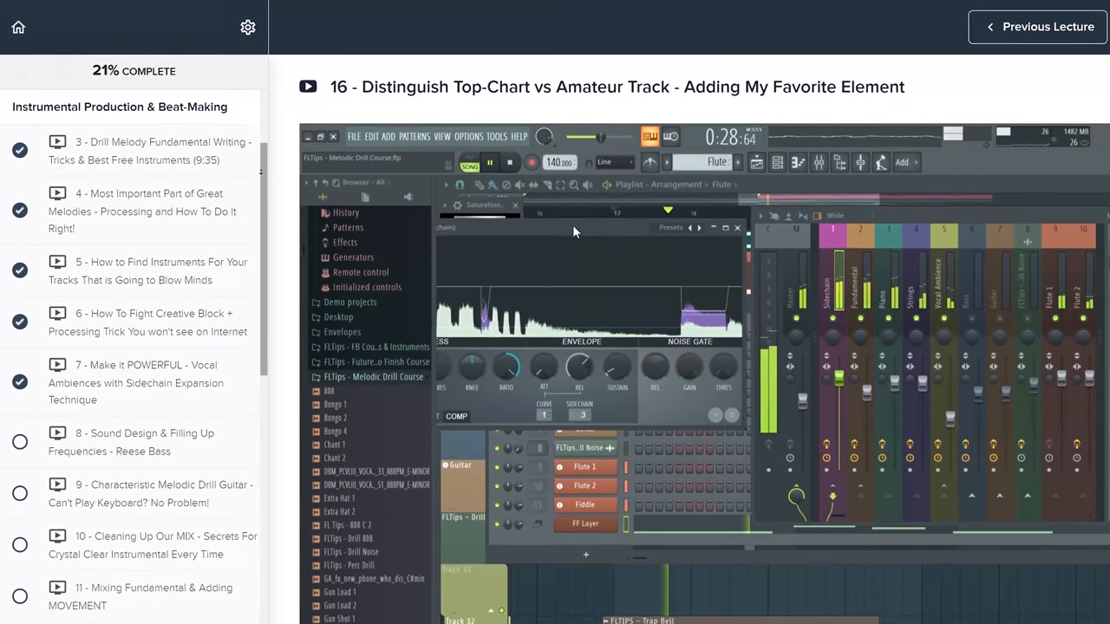
scroll(down, 3)
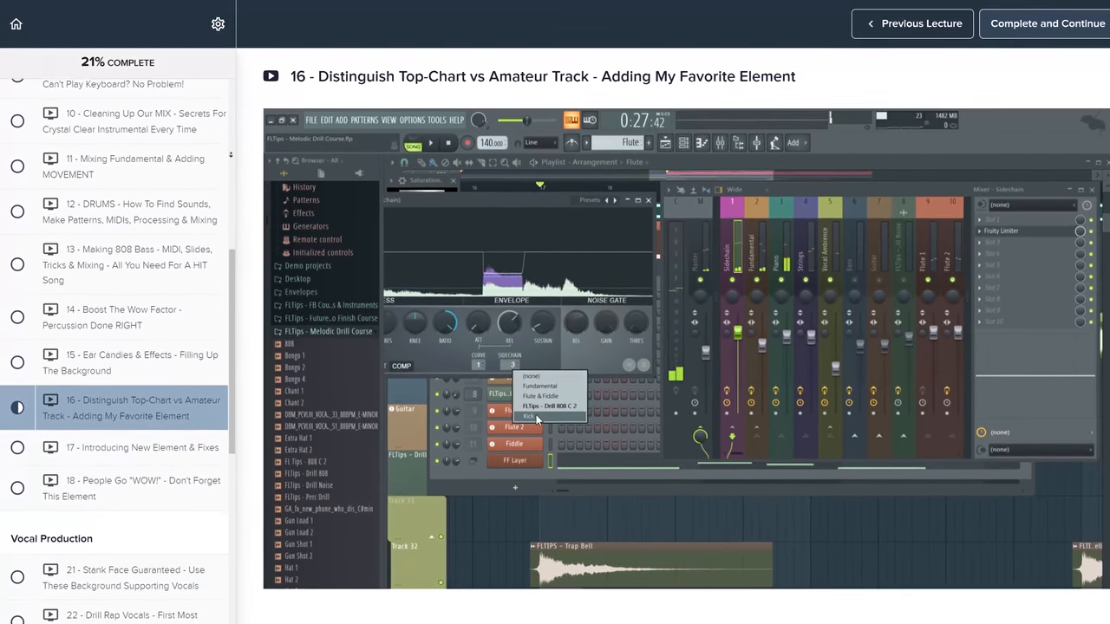